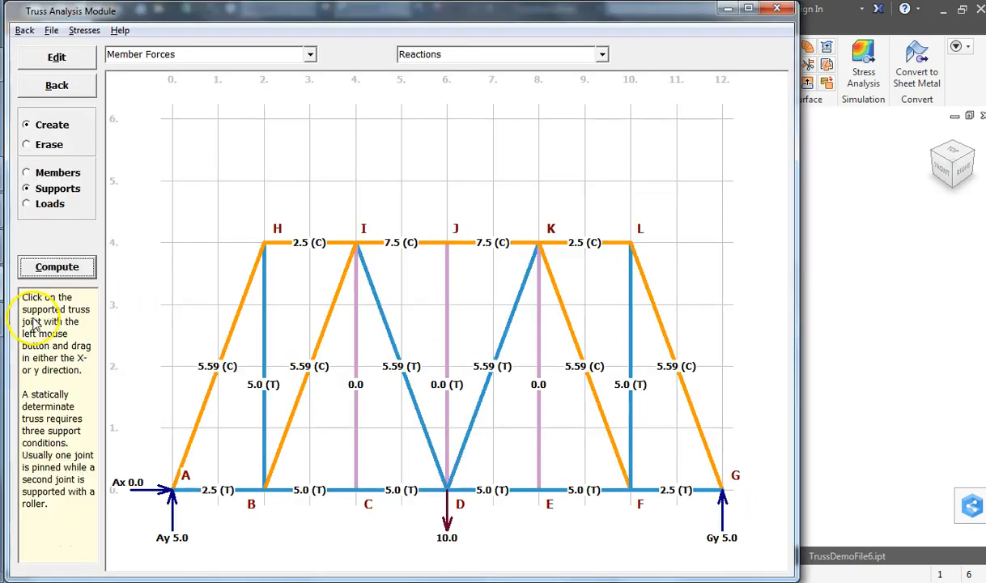
{"action": "mouse_move", "coordinate": [68, 323]}
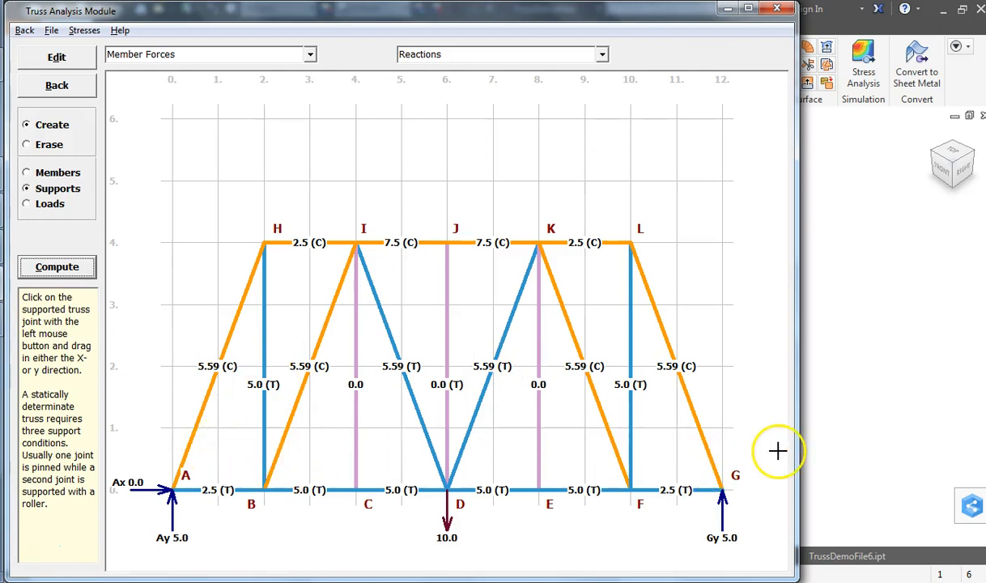
{"action": "mouse_move", "coordinate": [688, 166]}
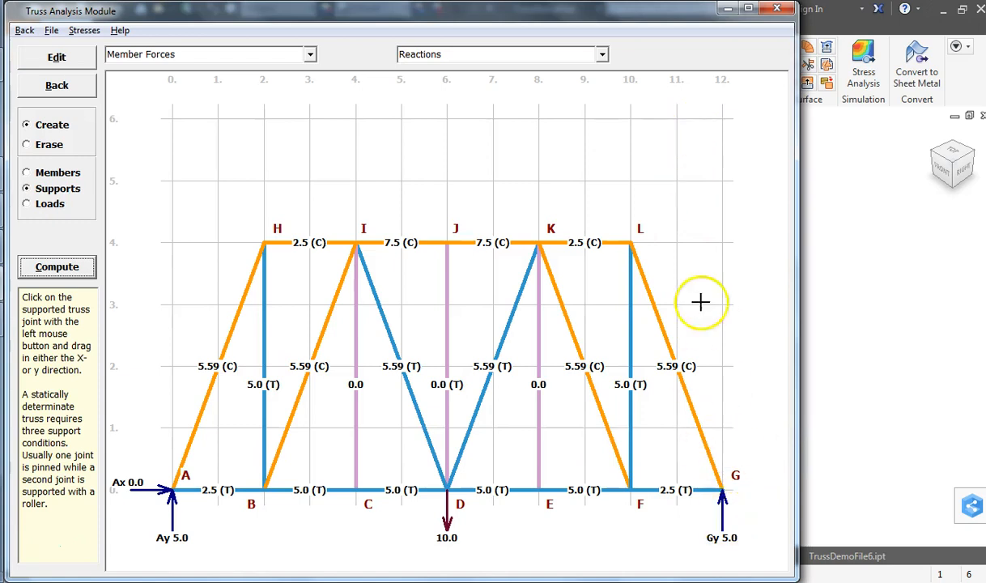
{"action": "mouse_move", "coordinate": [703, 257]}
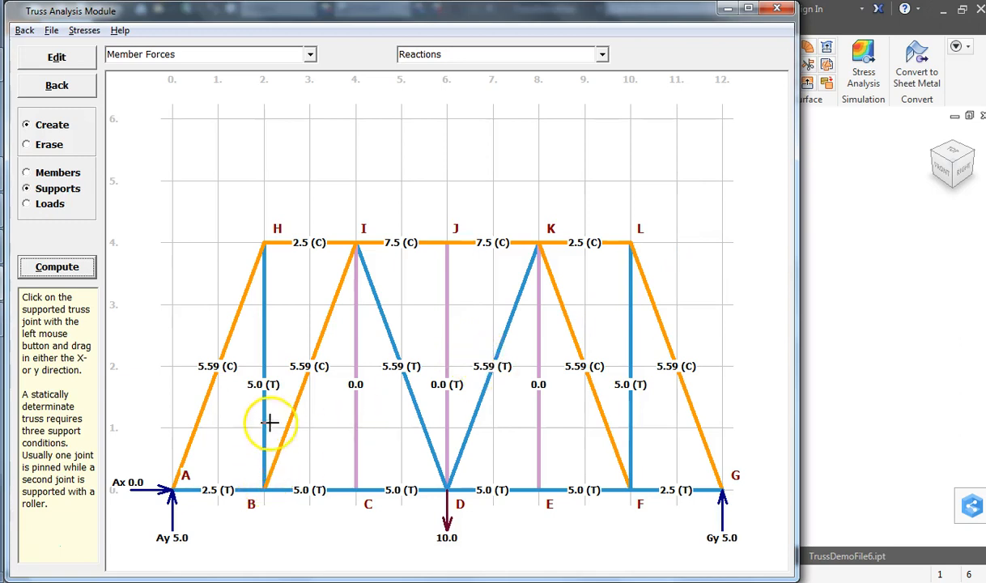
{"action": "mouse_move", "coordinate": [272, 253]}
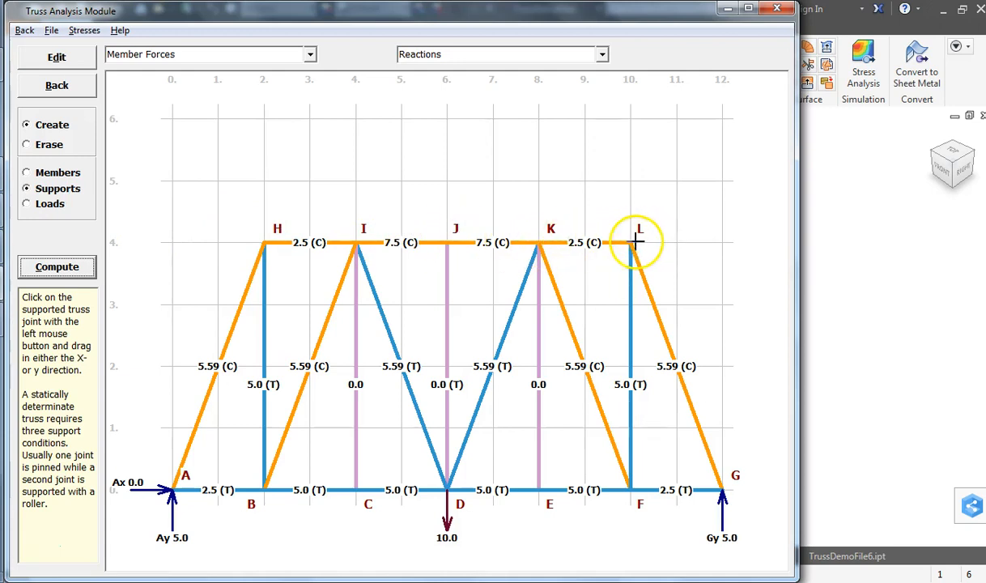
{"action": "mouse_move", "coordinate": [261, 246]}
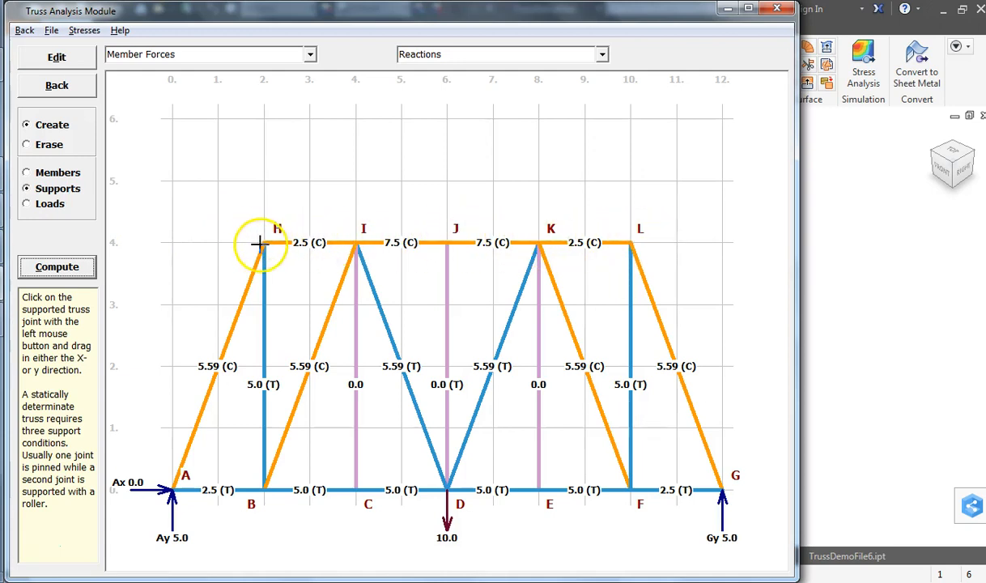
{"action": "mouse_move", "coordinate": [199, 443]}
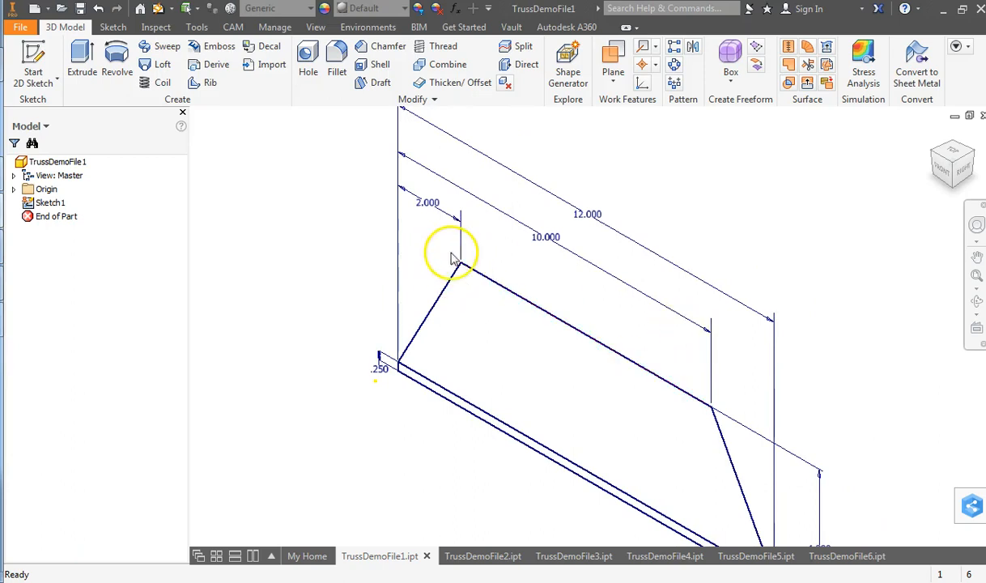
{"action": "mouse_move", "coordinate": [460, 269]}
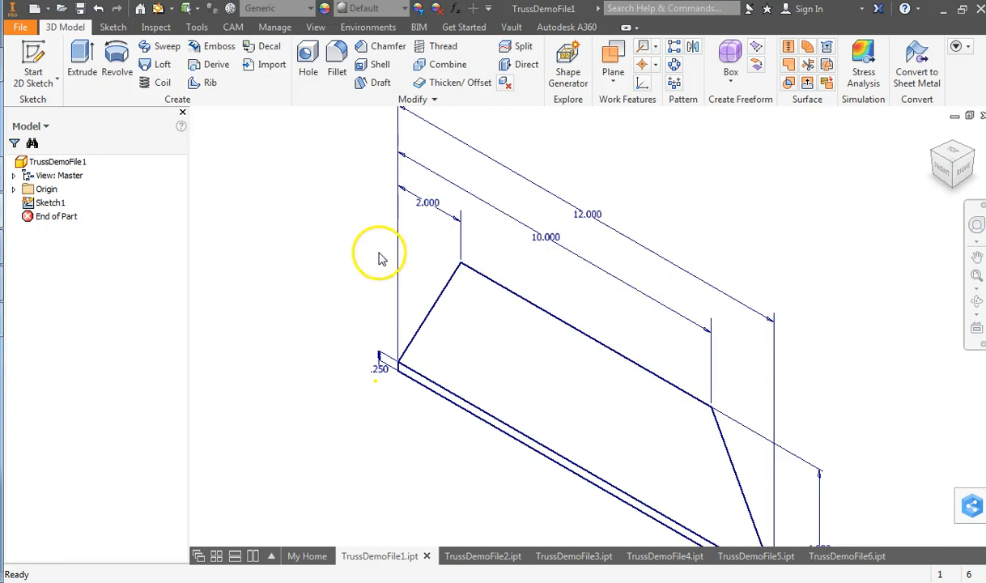
Step: Review the trapezoid sketch and its 4.000 height dimension in TrussDemoFile2, then finish the sketch
{"action": "left_click_drag", "start_coordinate": [383, 258], "coordinate": [569, 280]}
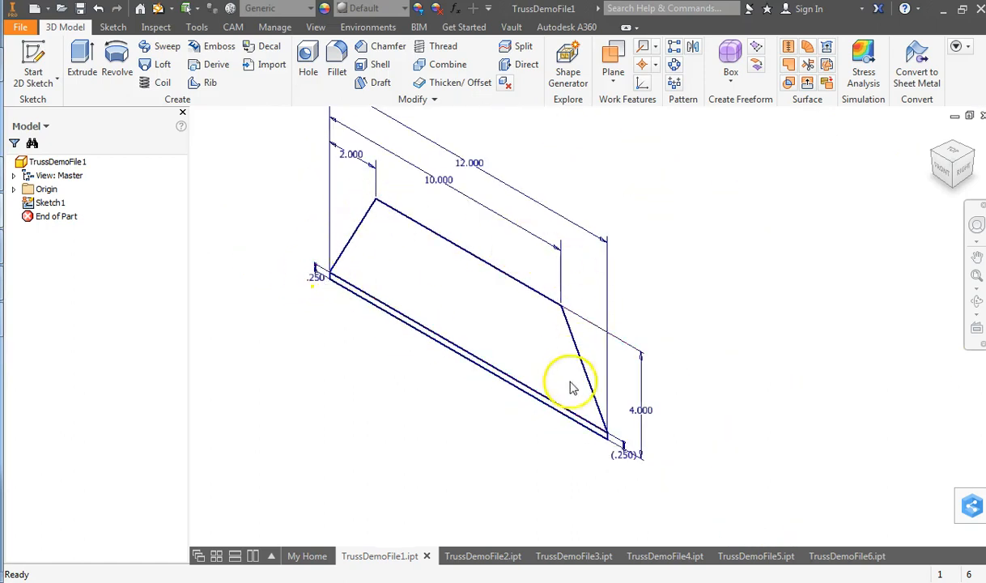
{"action": "mouse_move", "coordinate": [342, 316]}
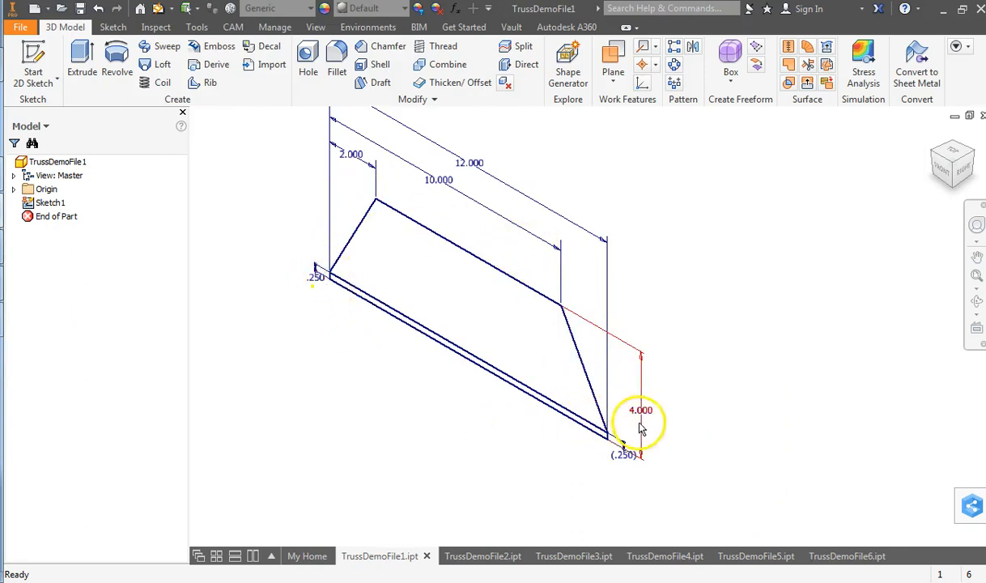
{"action": "left_click", "coordinate": [483, 555]}
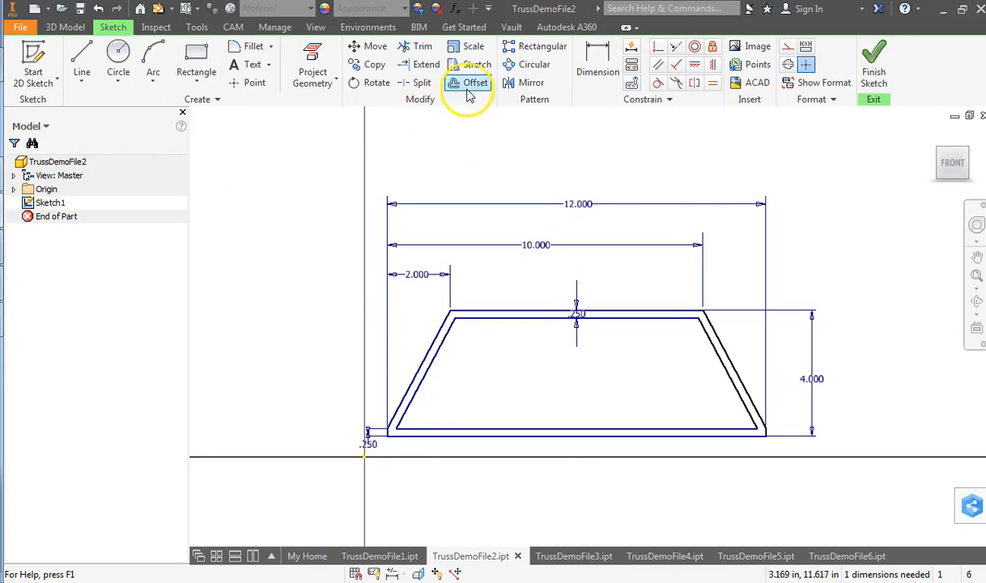
{"action": "mouse_move", "coordinate": [472, 82]}
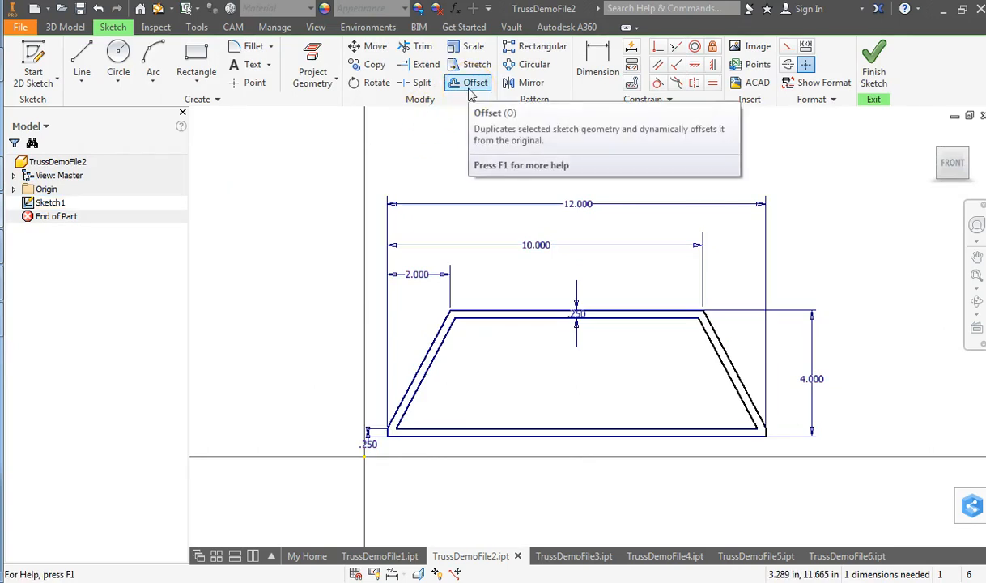
{"action": "mouse_move", "coordinate": [441, 336]}
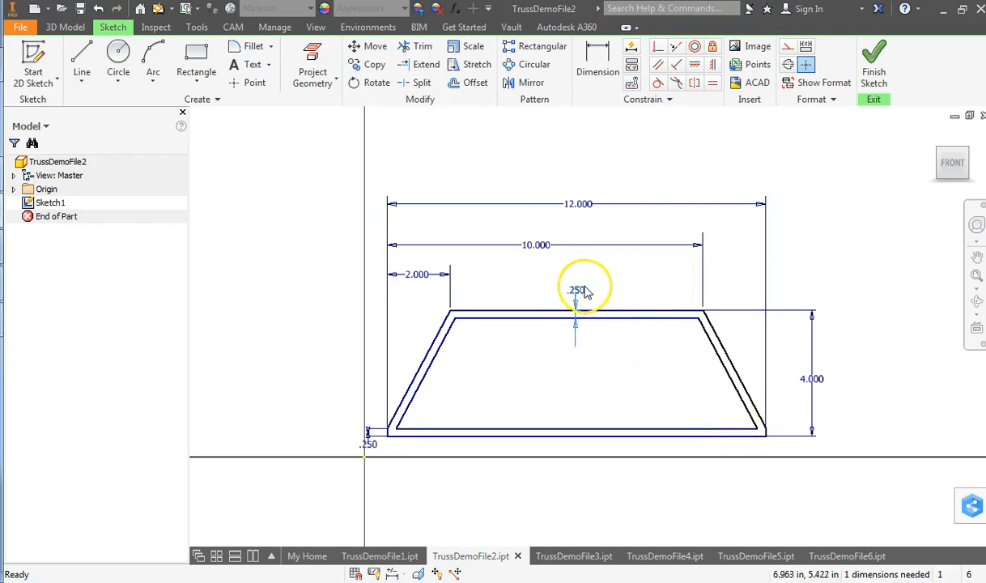
{"action": "mouse_move", "coordinate": [397, 401]}
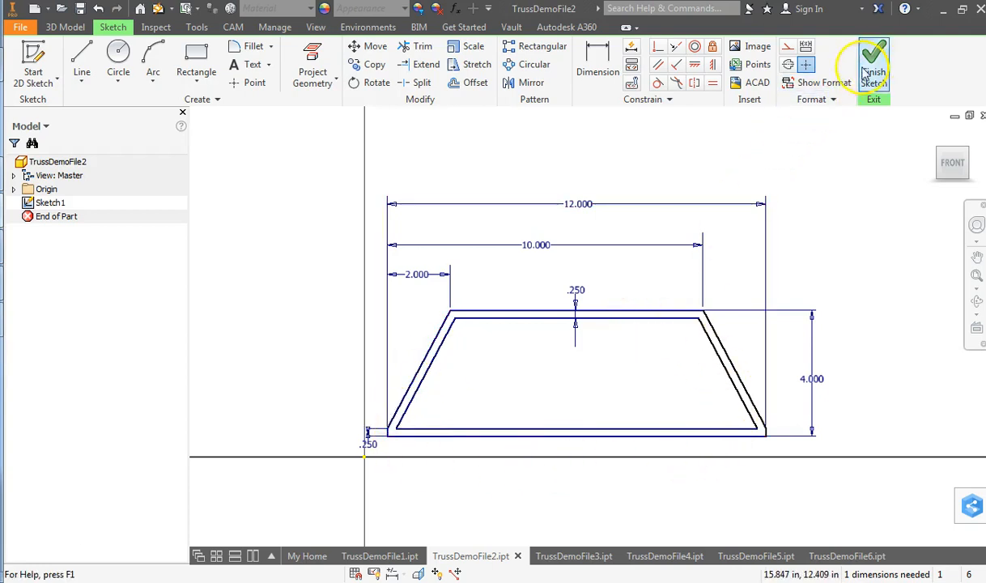
{"action": "left_click", "coordinate": [873, 65]}
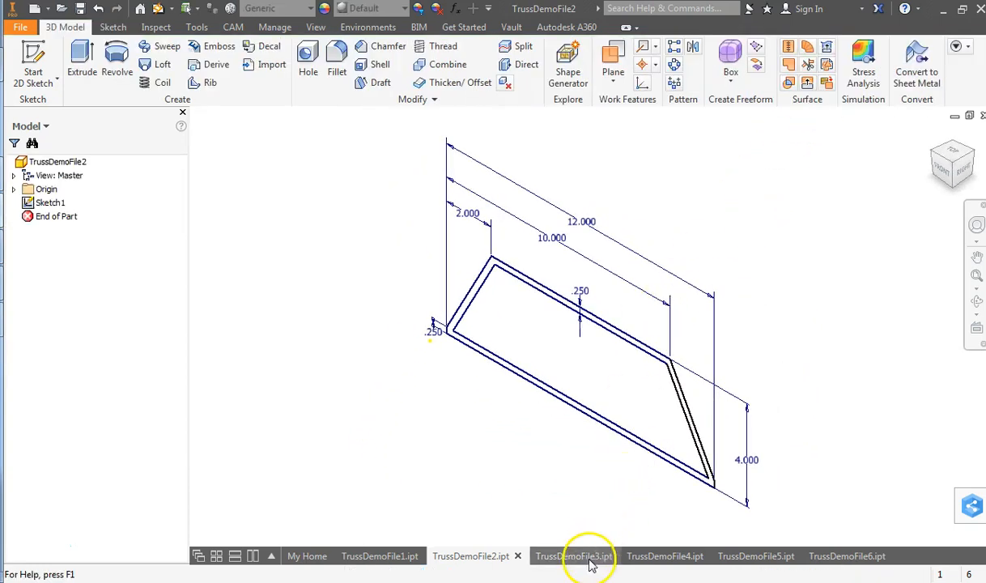
Step: Switch to TrussDemoFile3, pick constraint points on the frame, and decline editing the read-only file
{"action": "left_click", "coordinate": [575, 556]}
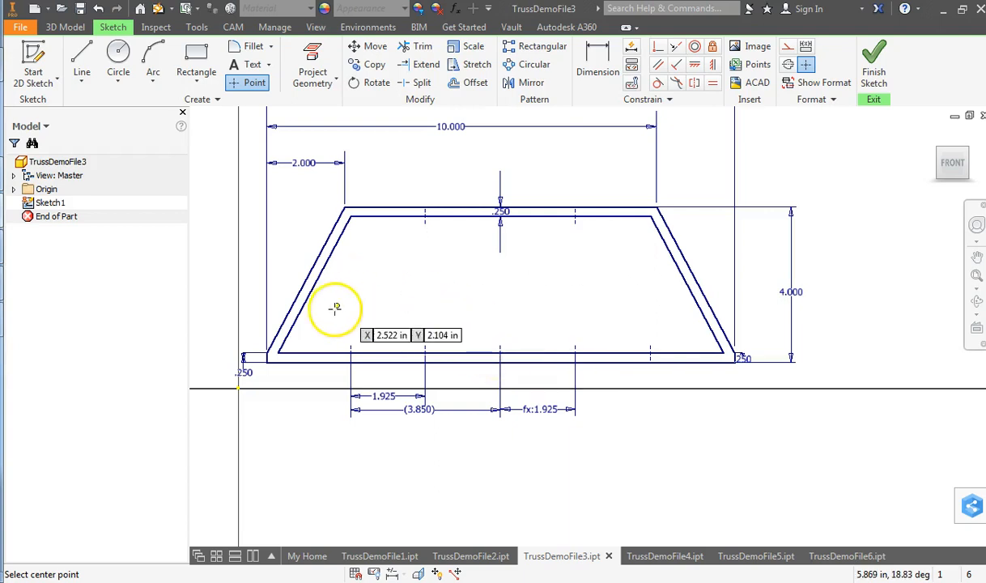
{"action": "mouse_move", "coordinate": [351, 241]}
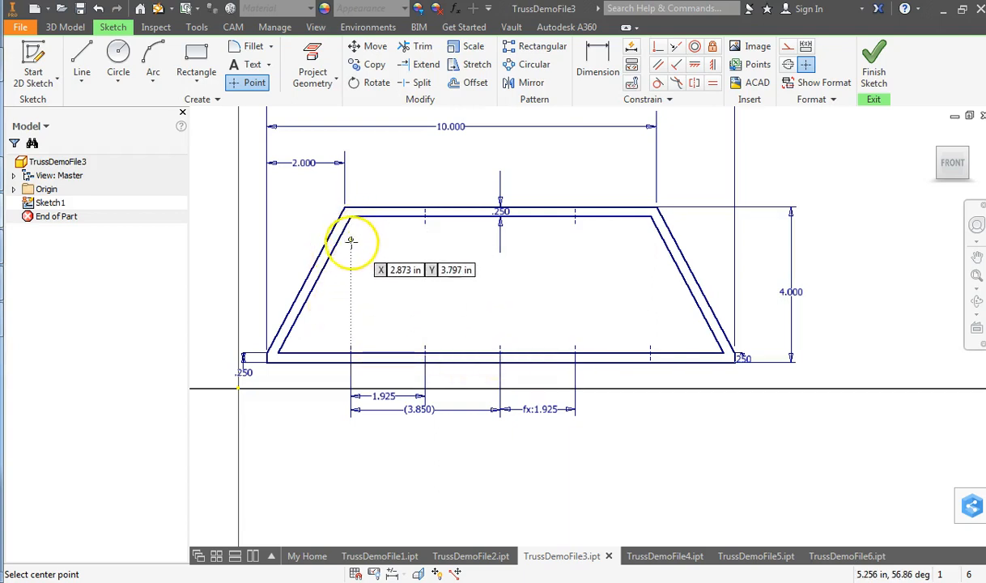
{"action": "mouse_move", "coordinate": [353, 357]}
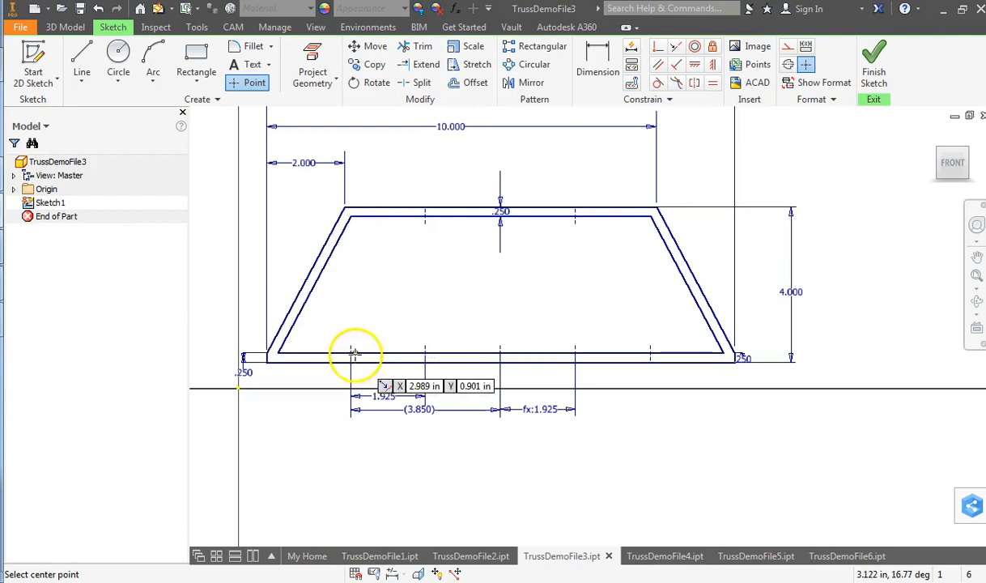
{"action": "mouse_move", "coordinate": [348, 259]}
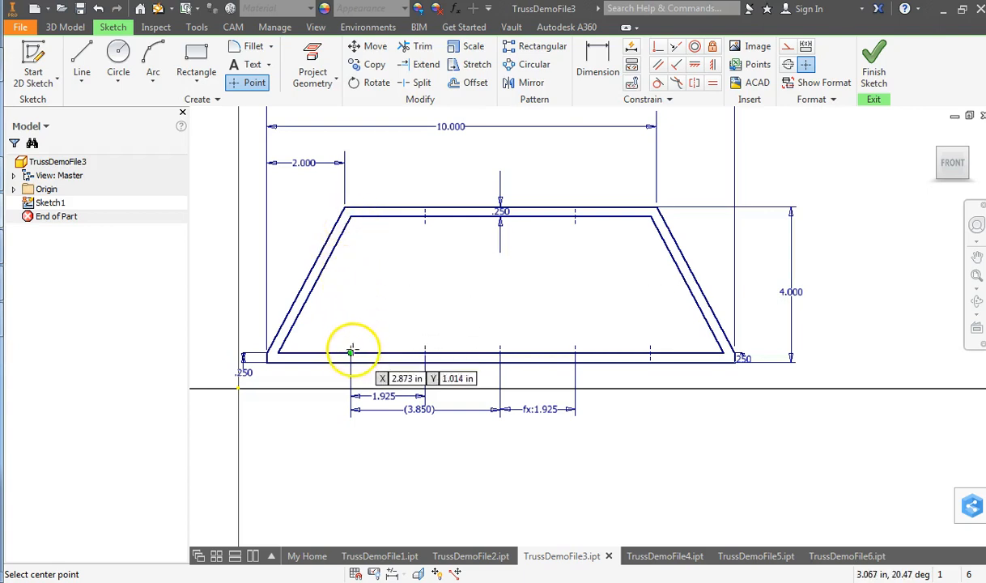
{"action": "mouse_move", "coordinate": [355, 270]}
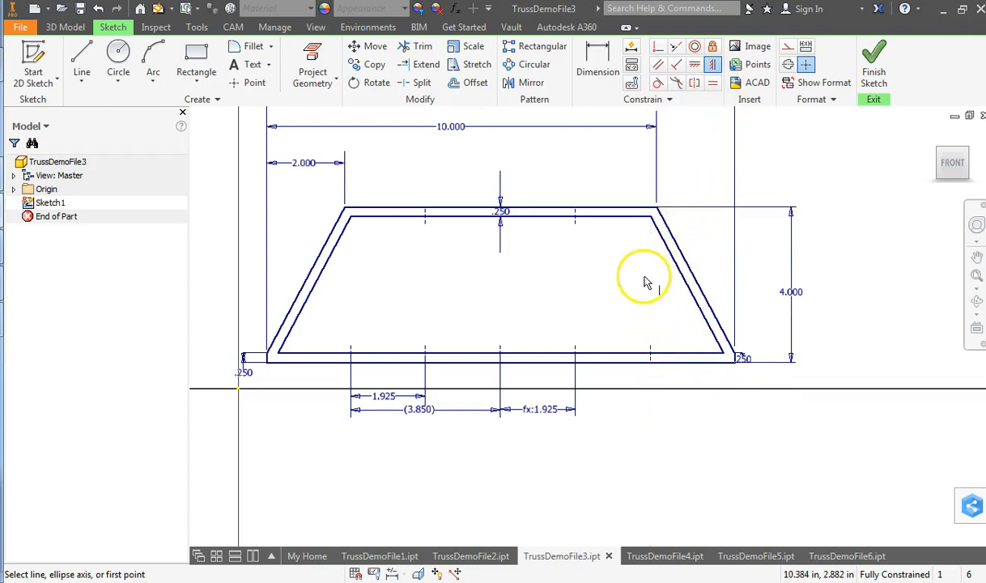
{"action": "mouse_move", "coordinate": [653, 222]}
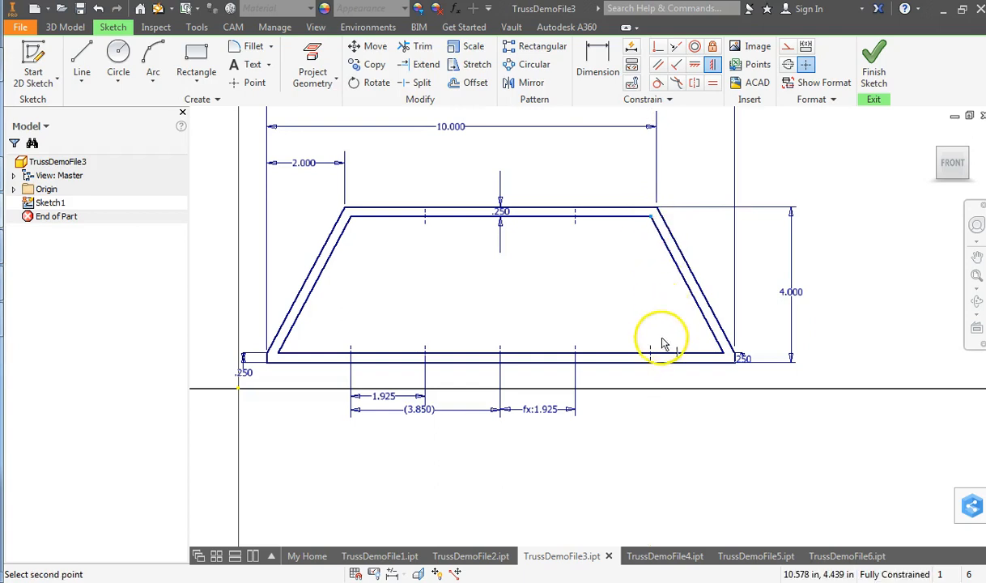
{"action": "left_click", "coordinate": [662, 336]}
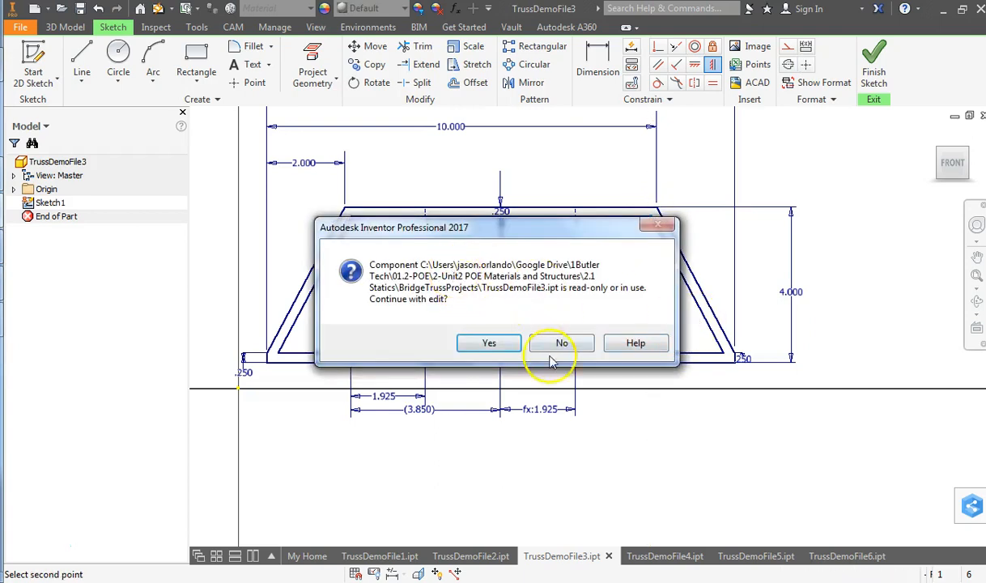
{"action": "left_click", "coordinate": [562, 343]}
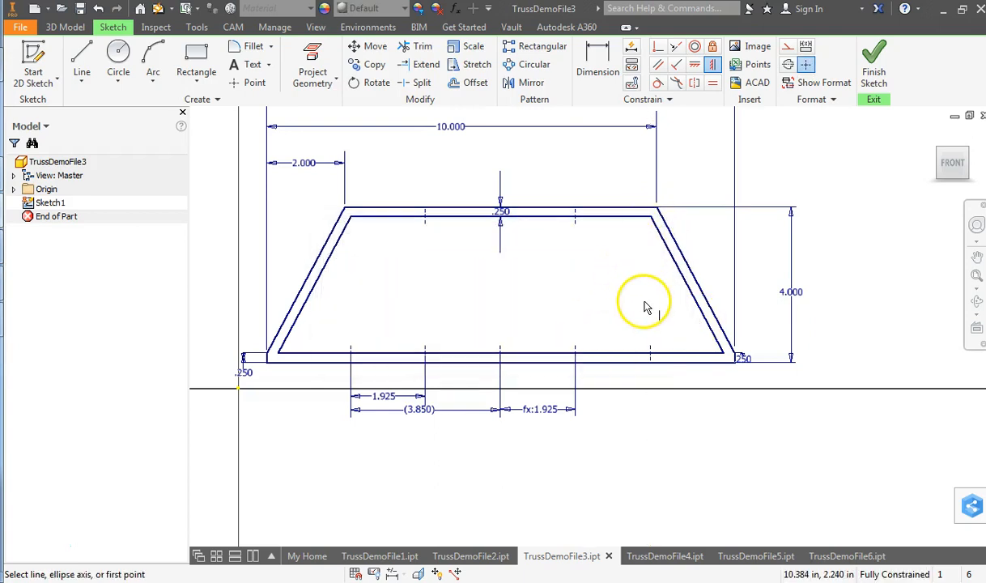
{"action": "mouse_move", "coordinate": [497, 237]}
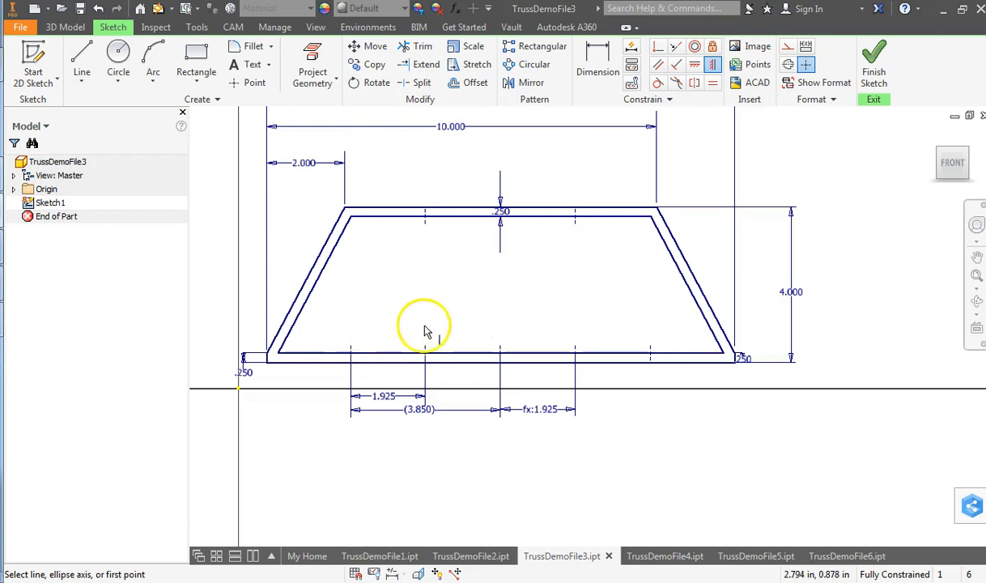
Step: Start Dimension to inspect the frame's bottom line, then finish the TrussDemoFile3 sketch
{"action": "left_click", "coordinate": [598, 71]}
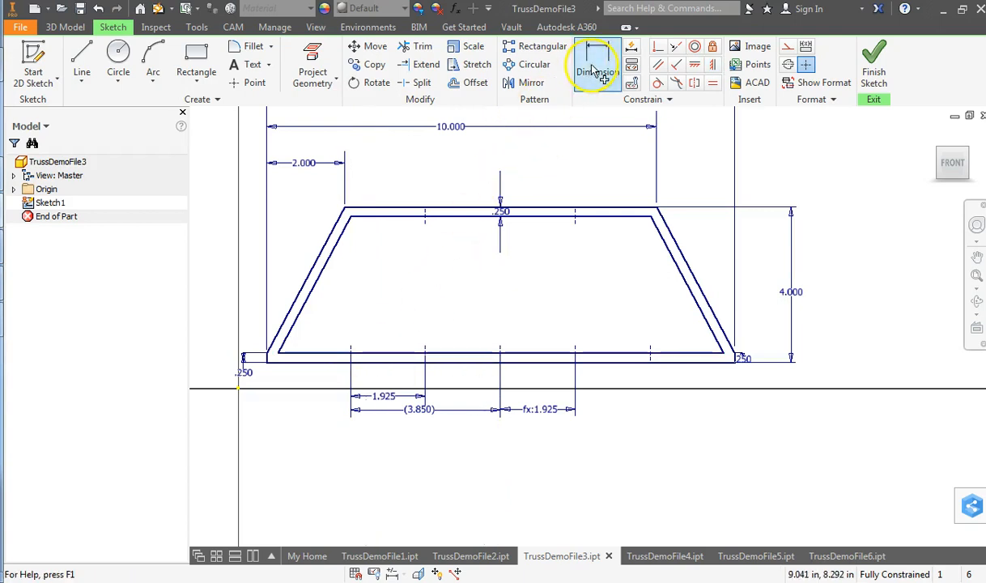
{"action": "left_click", "coordinate": [598, 64]}
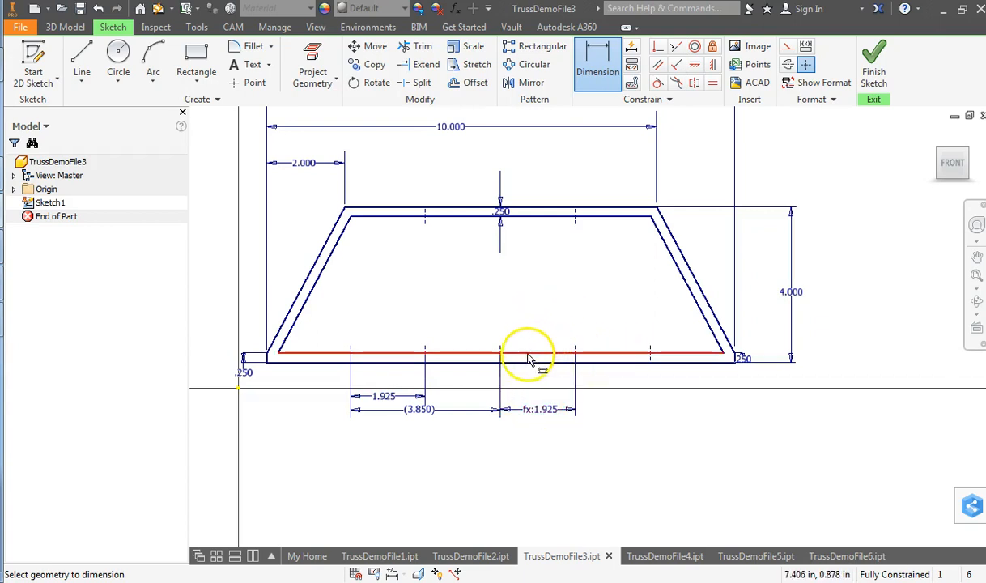
{"action": "mouse_move", "coordinate": [611, 387]}
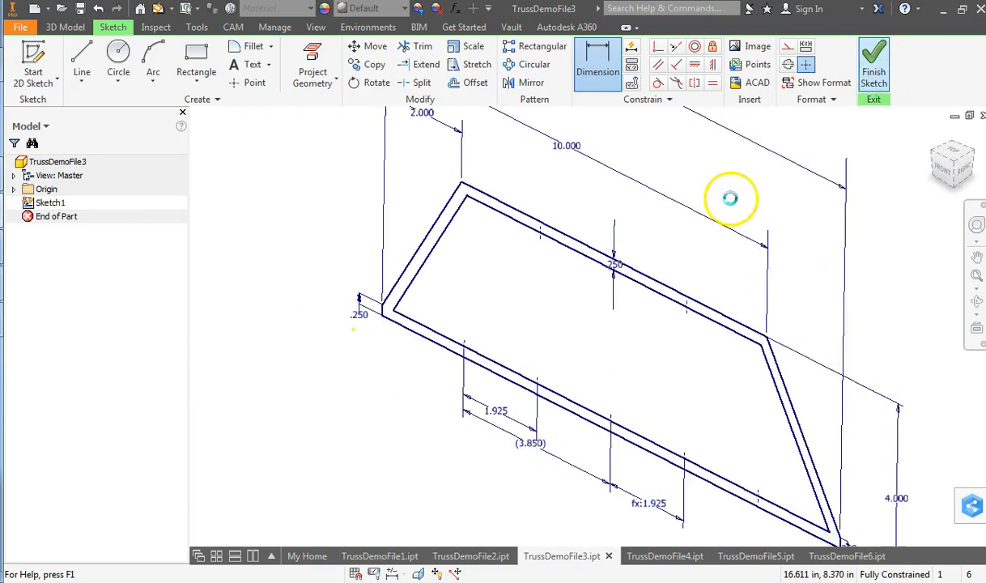
{"action": "left_click", "coordinate": [664, 556]}
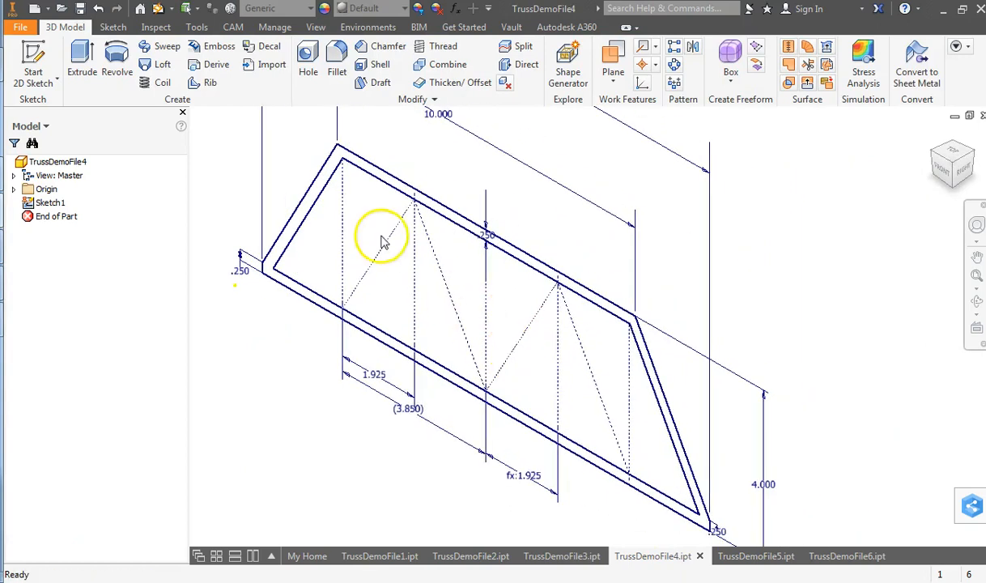
{"action": "mouse_move", "coordinate": [451, 262]}
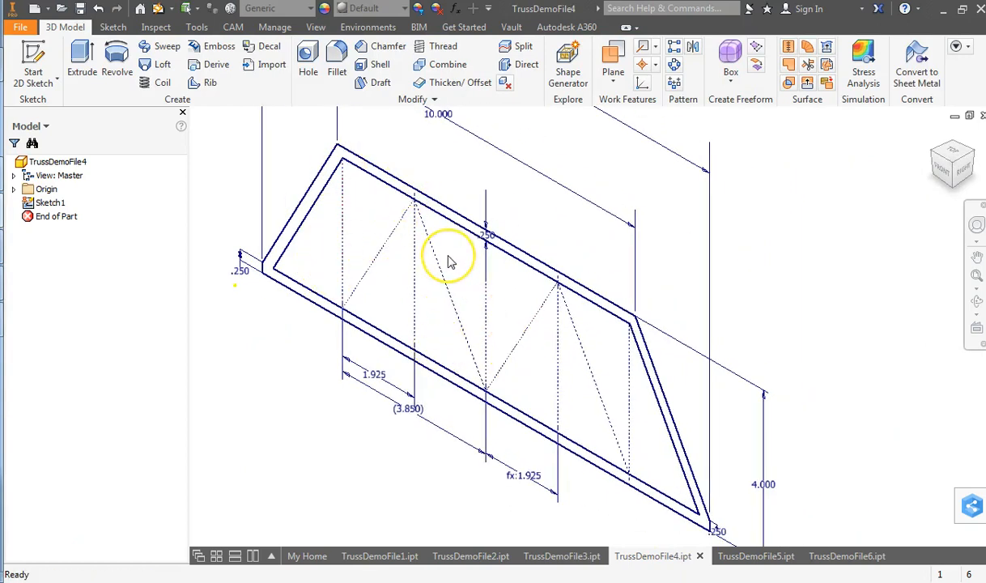
{"action": "mouse_move", "coordinate": [341, 202]}
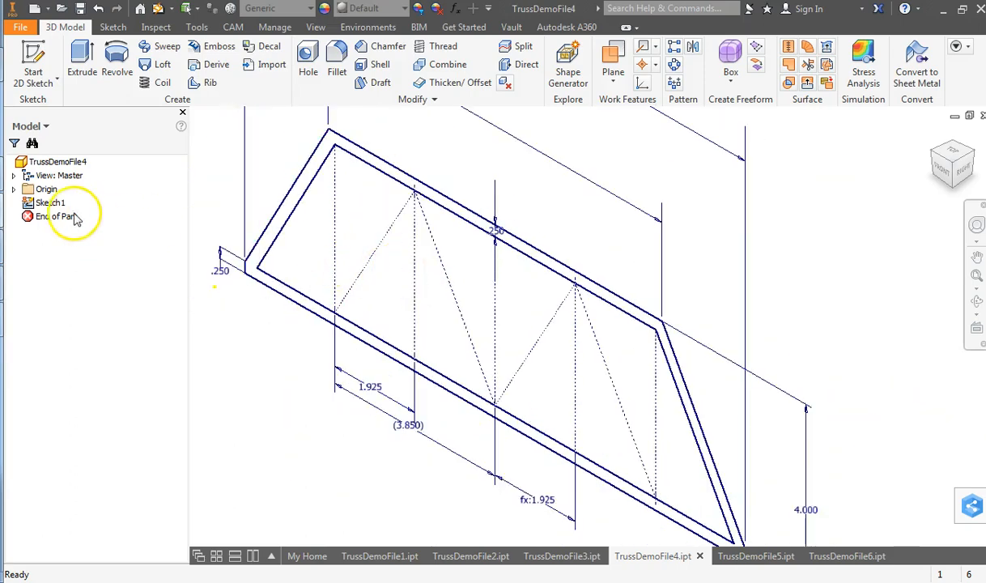
Step: Open Sketch1 of TrussDemoFile4 and revert the selected truss members to construction lines
{"action": "double_click", "coordinate": [51, 203]}
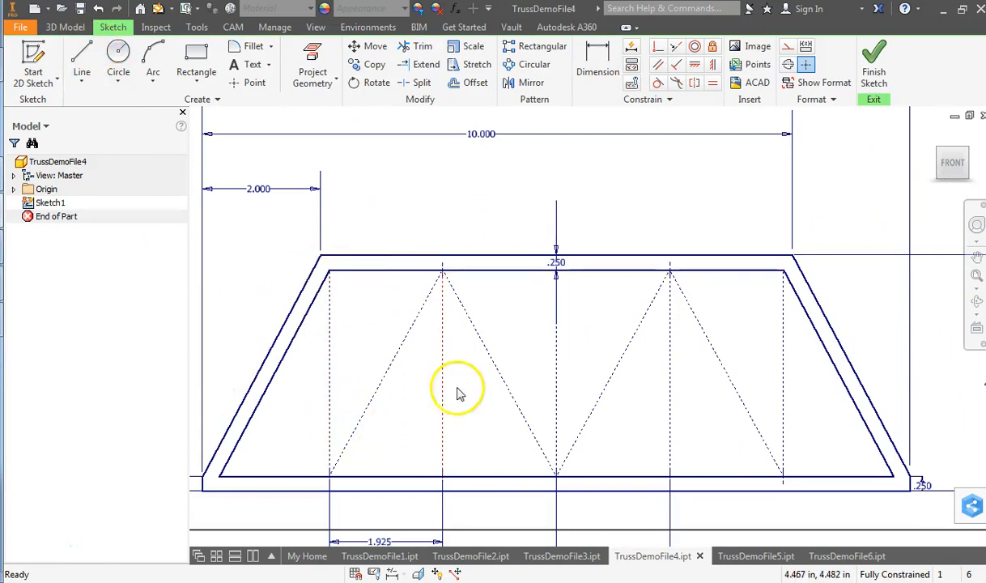
{"action": "mouse_move", "coordinate": [382, 358]}
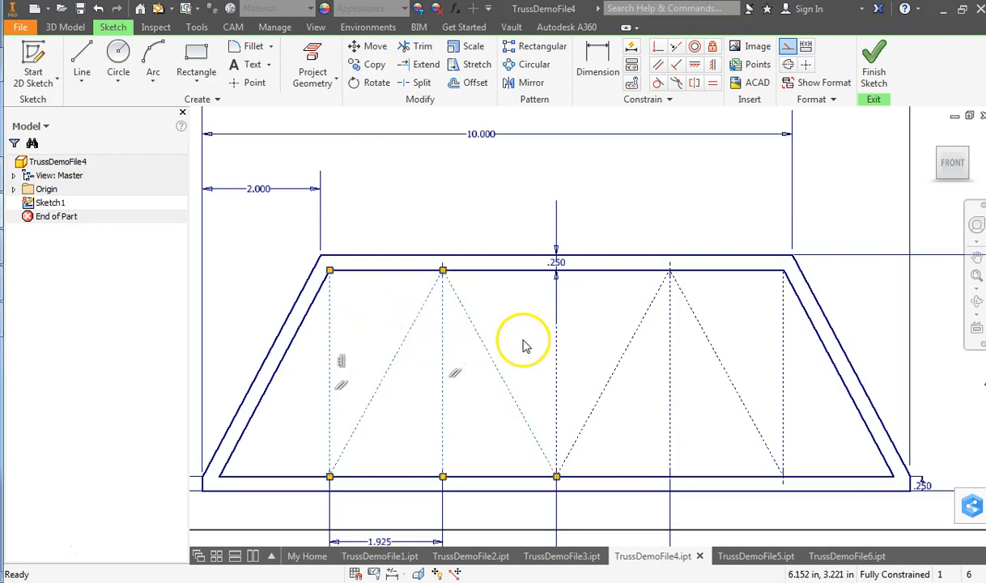
{"action": "right_click", "coordinate": [524, 344]}
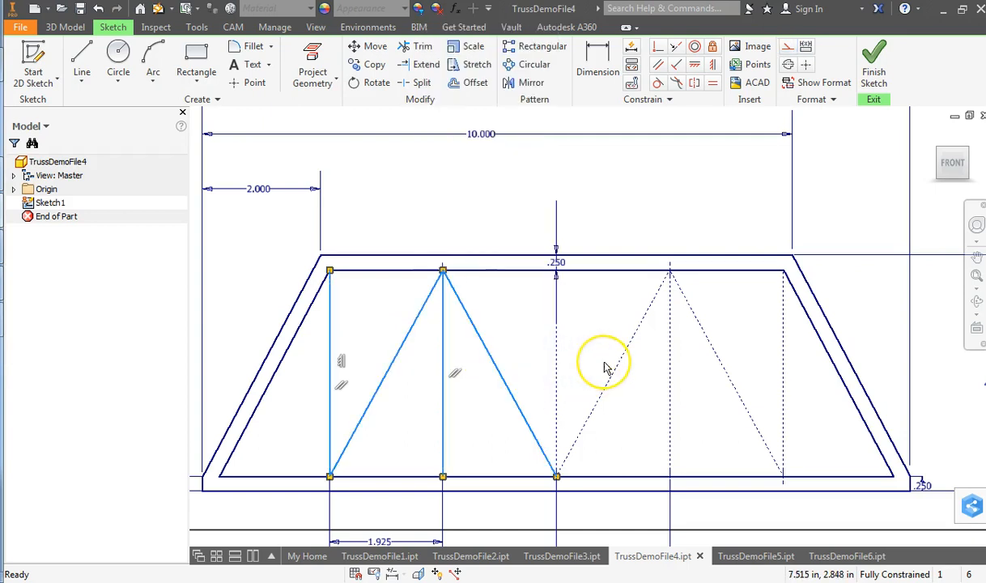
{"action": "right_click", "coordinate": [603, 364]}
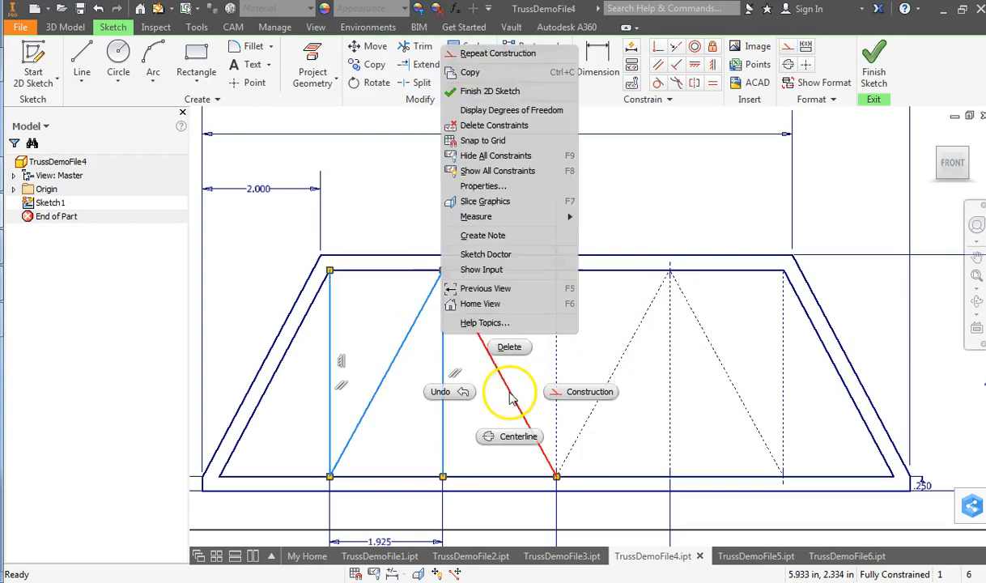
{"action": "left_click", "coordinate": [590, 391]}
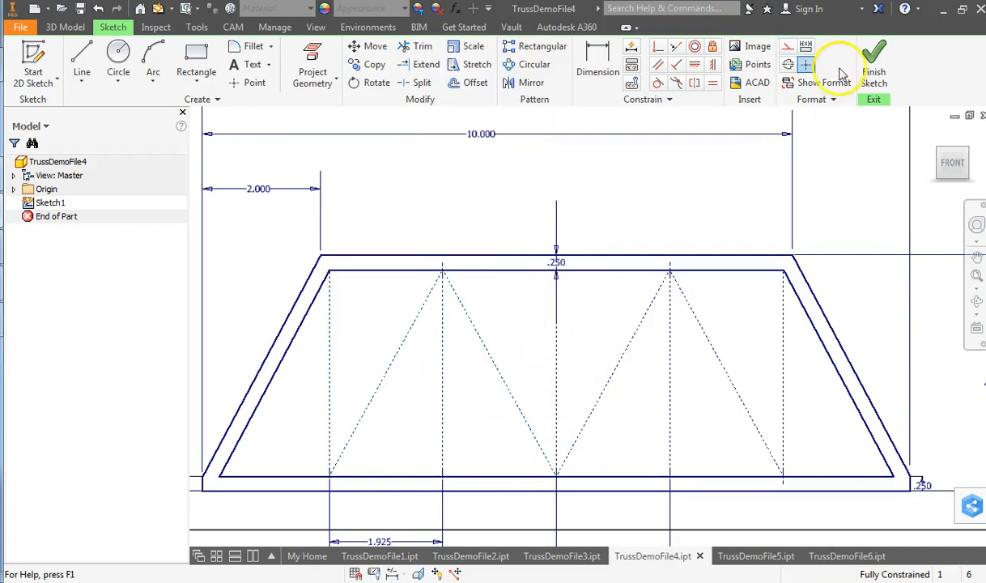
Step: Finish the TrussDemoFile4 sketch, switch to TrussDemoFile5, and open its Sketch1
{"action": "left_click", "coordinate": [874, 71]}
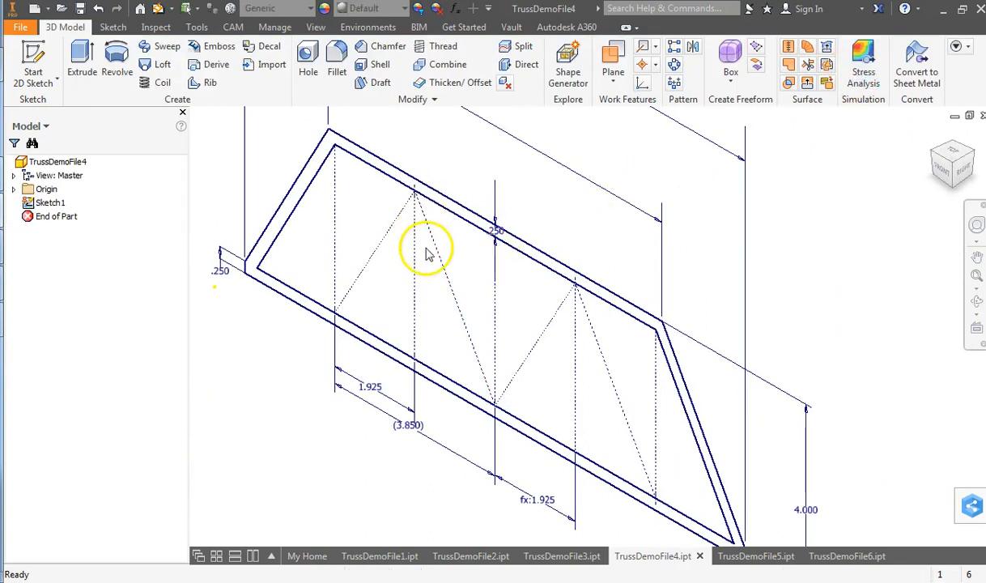
{"action": "left_click", "coordinate": [744, 556]}
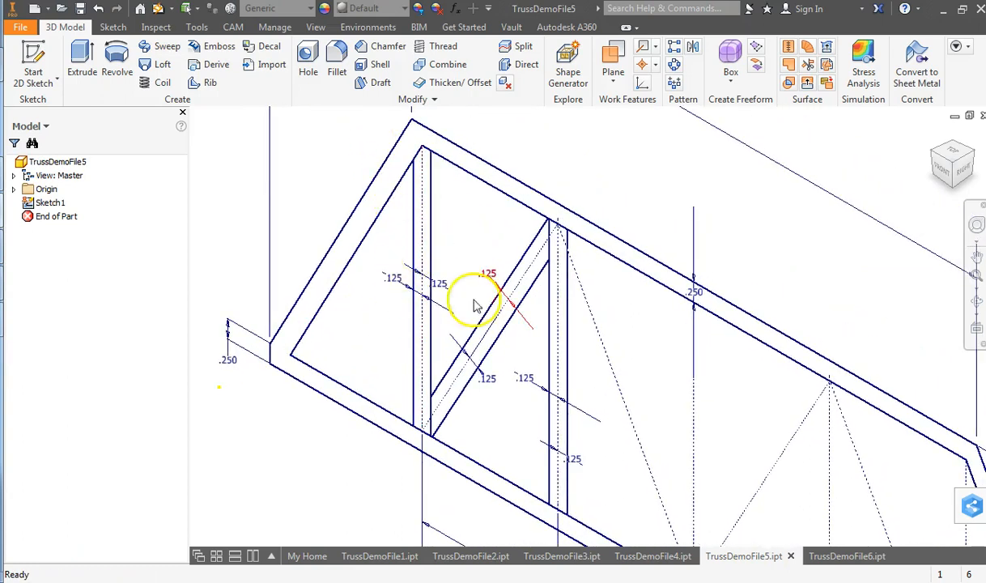
{"action": "mouse_move", "coordinate": [495, 395]}
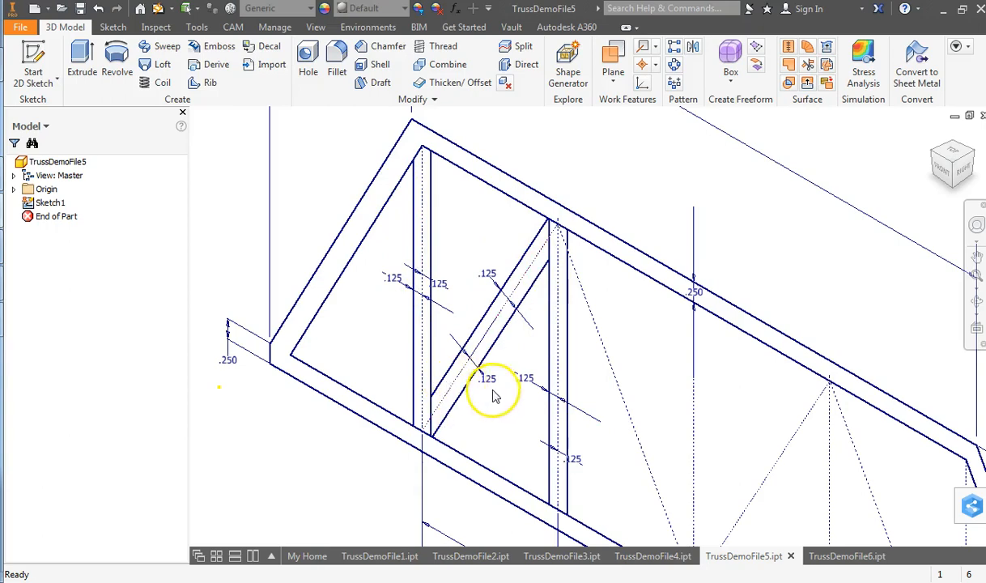
{"action": "double_click", "coordinate": [50, 202]}
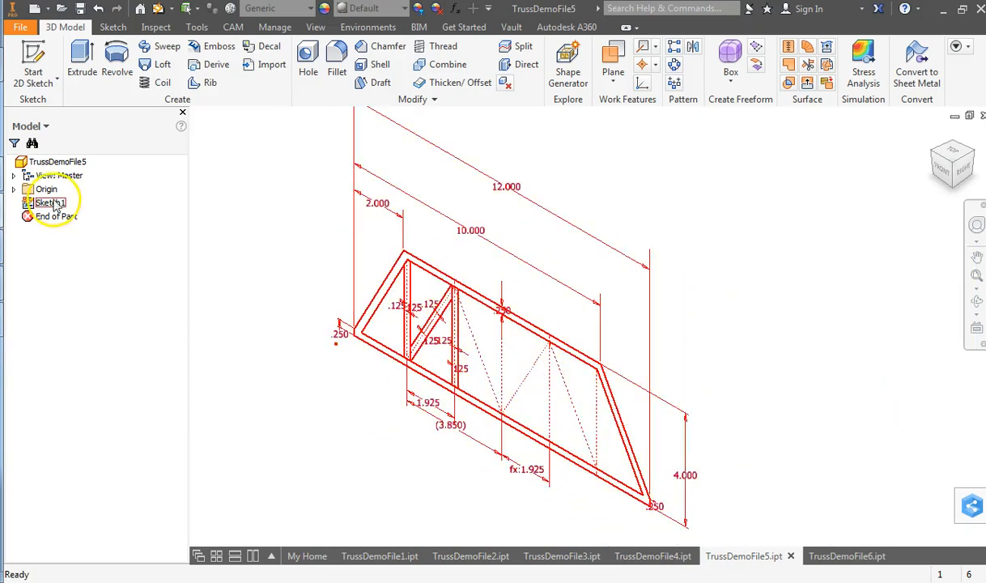
{"action": "double_click", "coordinate": [51, 203]}
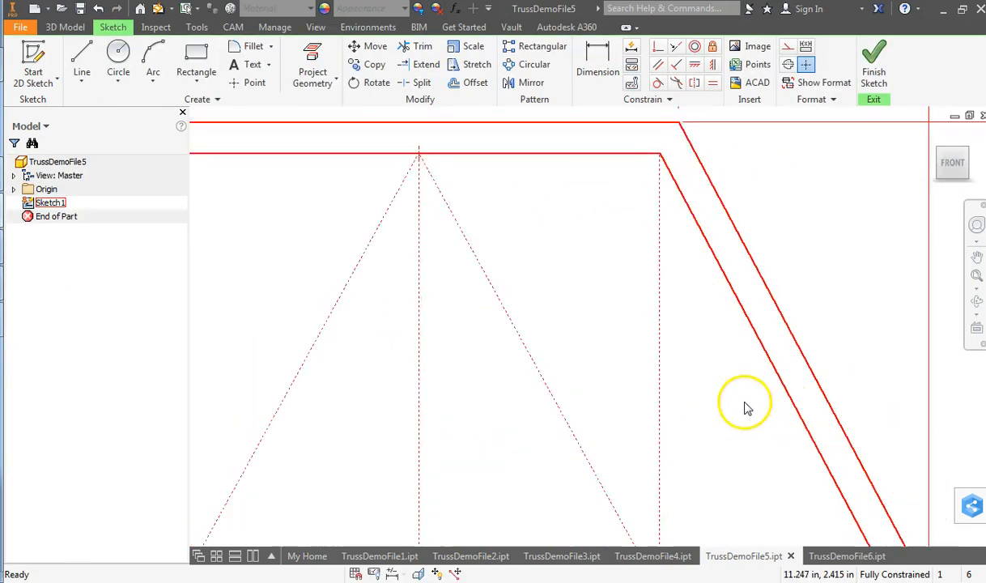
Step: Draw a vertical member line beside the rightmost construction line, starting from the top inner edge
{"action": "left_click", "coordinate": [81, 59]}
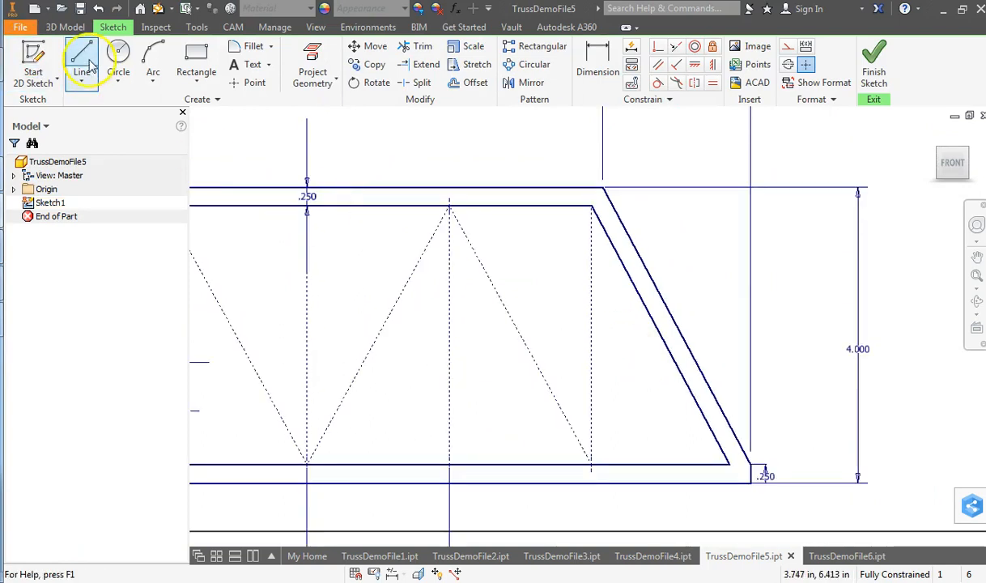
{"action": "left_click", "coordinate": [81, 61]}
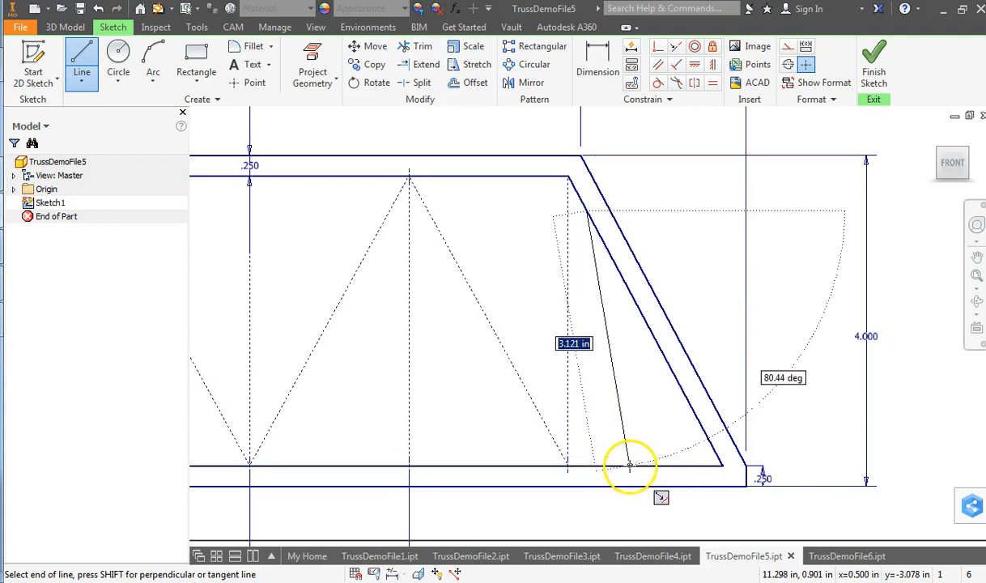
{"action": "left_click_drag", "start_coordinate": [630, 466], "coordinate": [646, 460]}
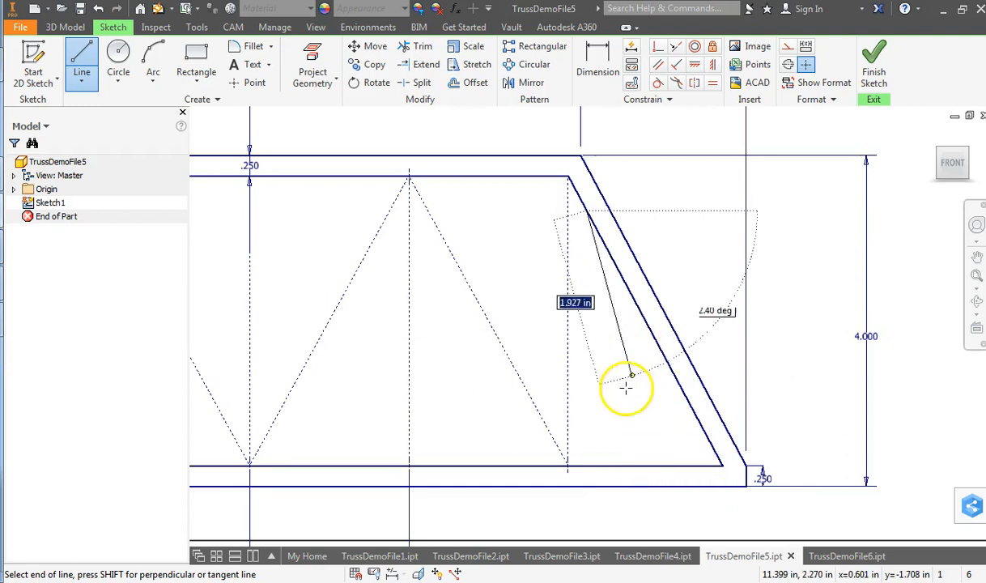
{"action": "mouse_move", "coordinate": [595, 462]}
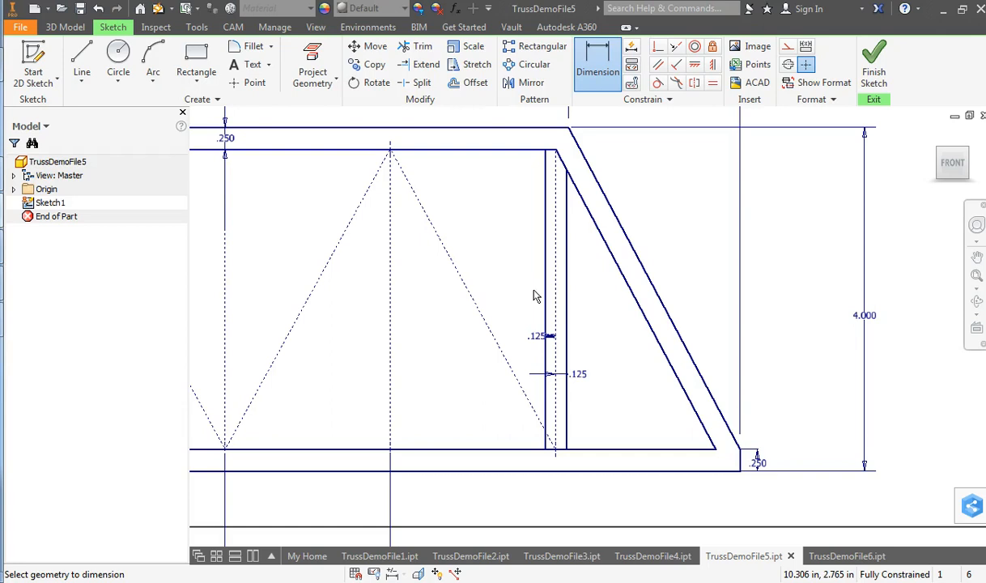
Step: Draw another vertical member line and bring up its right-click options
{"action": "left_click", "coordinate": [81, 62]}
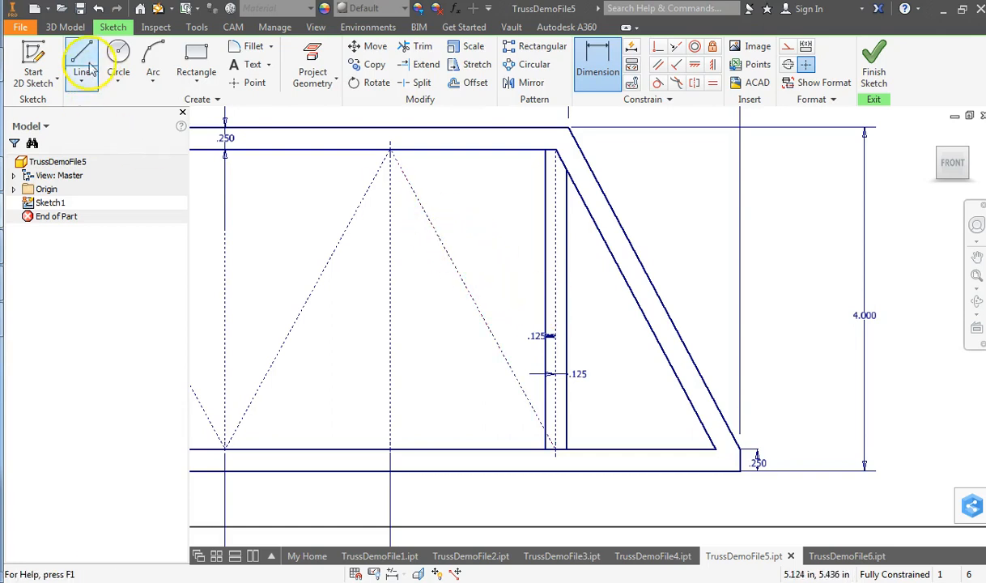
{"action": "left_click", "coordinate": [81, 65]}
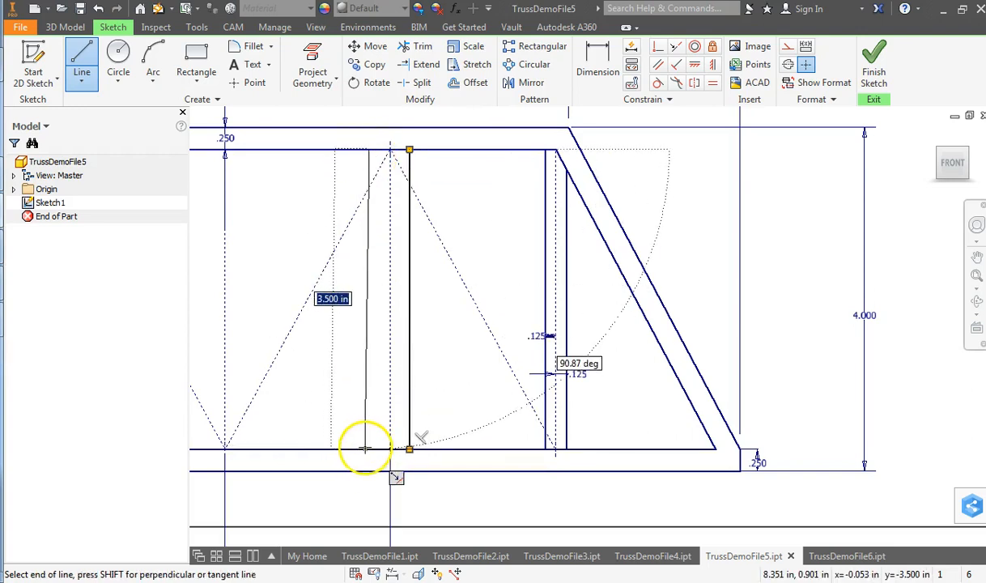
{"action": "right_click", "coordinate": [365, 448]}
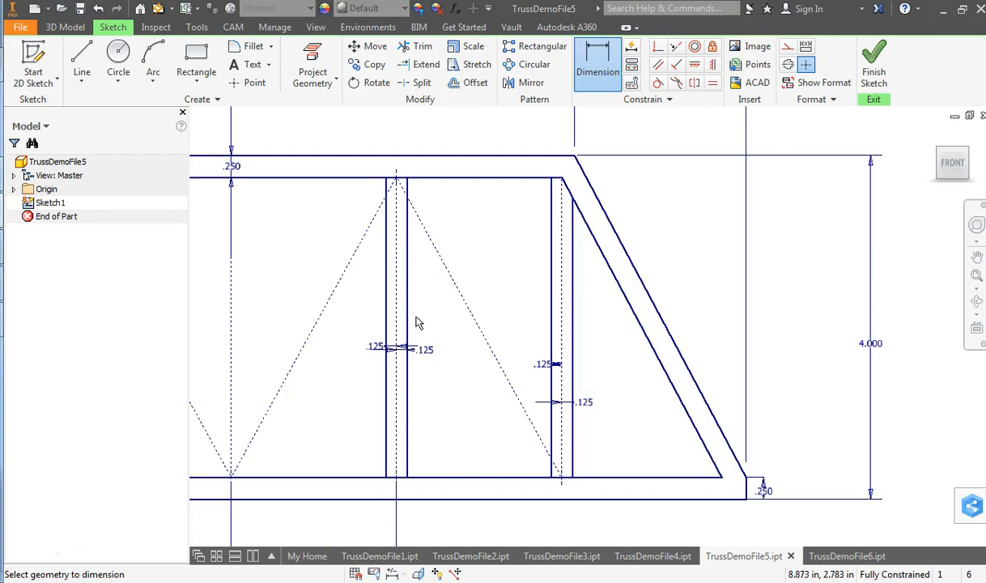
Step: Draw a diagonal edge beside the dotted diagonal and stretch its end to the bottom chord
{"action": "left_click", "coordinate": [81, 60]}
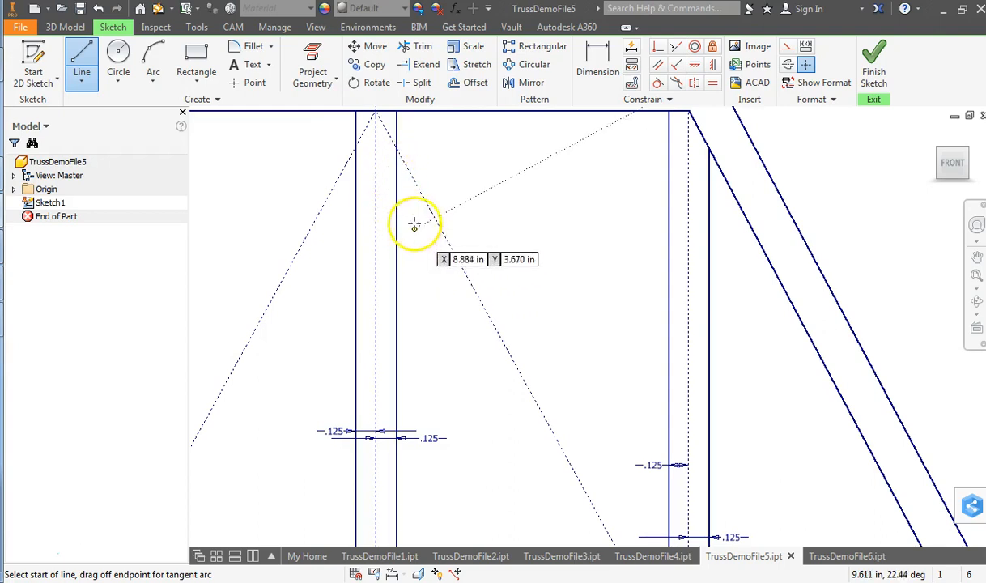
{"action": "left_click", "coordinate": [415, 225]}
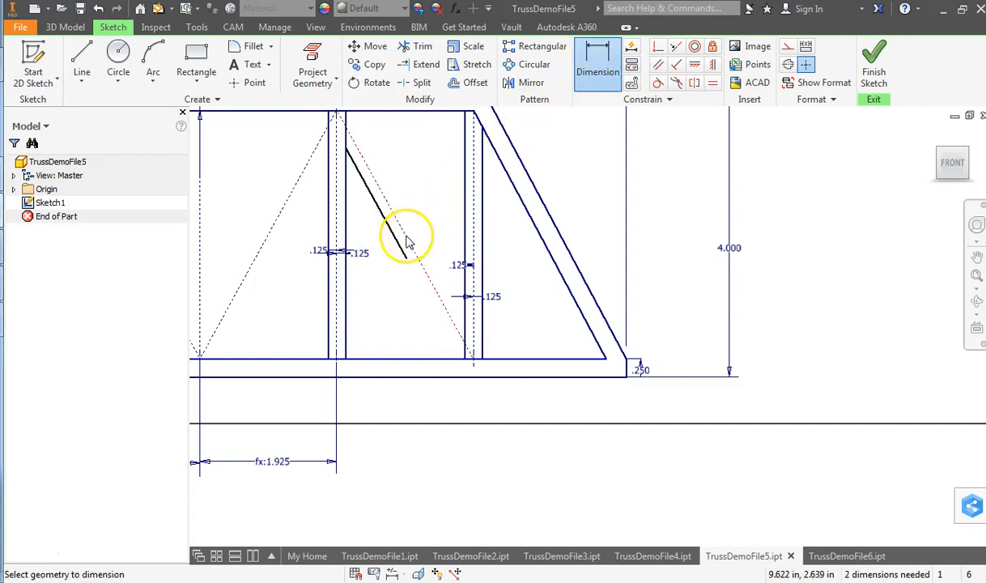
{"action": "left_click", "coordinate": [409, 239]}
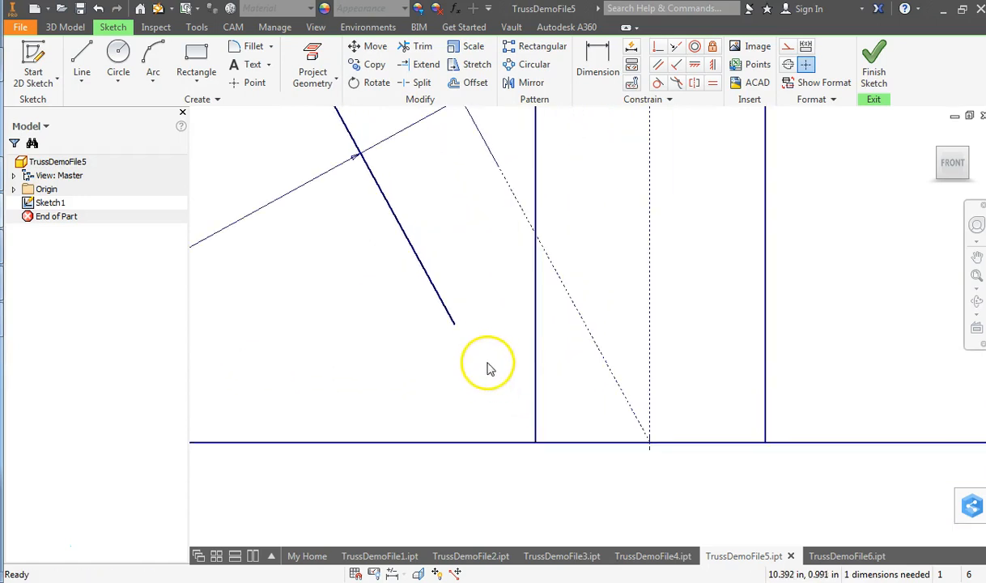
{"action": "left_click_drag", "start_coordinate": [453, 320], "coordinate": [491, 392]}
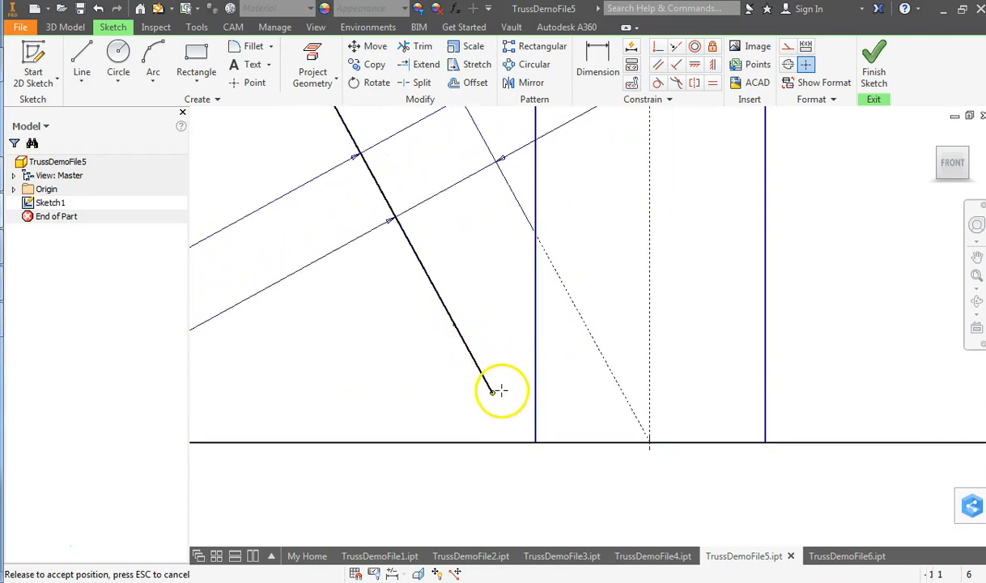
{"action": "left_click_drag", "start_coordinate": [491, 392], "coordinate": [520, 443]}
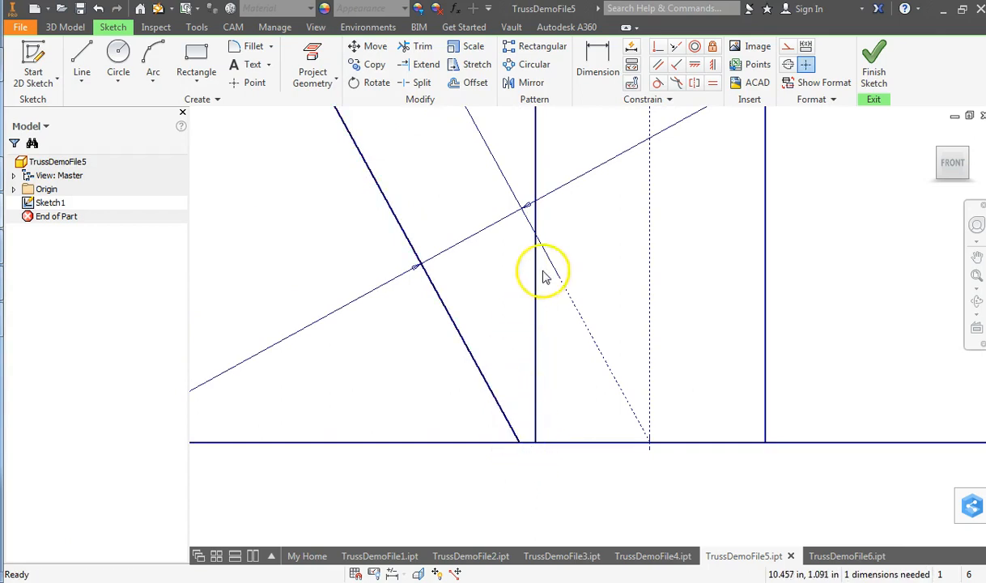
{"action": "left_click_drag", "start_coordinate": [542, 267], "coordinate": [531, 469]}
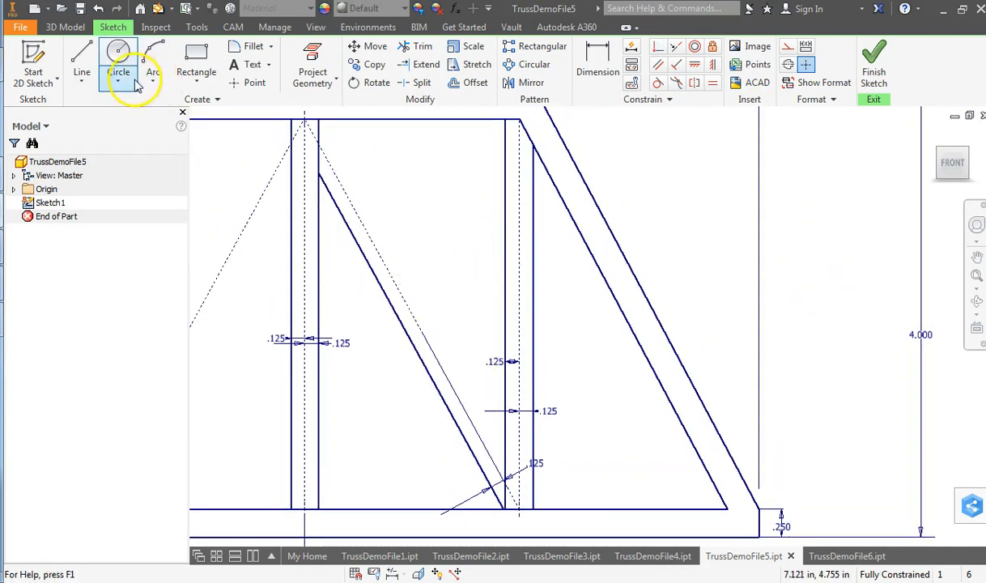
Step: Draw the second diagonal edge and dimension it .125 from the construction line
{"action": "left_click", "coordinate": [81, 61]}
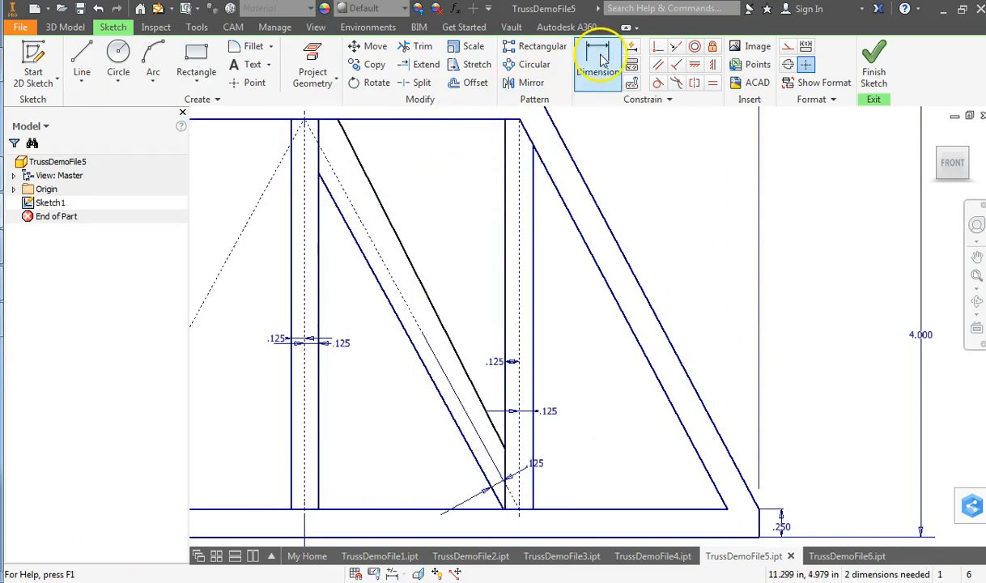
{"action": "left_click", "coordinate": [598, 61]}
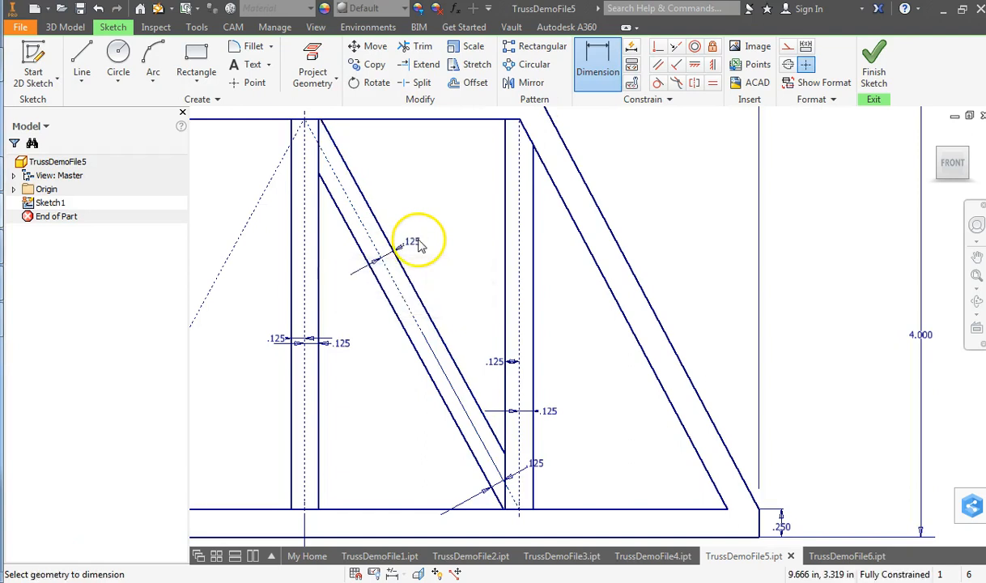
{"action": "mouse_move", "coordinate": [446, 237]}
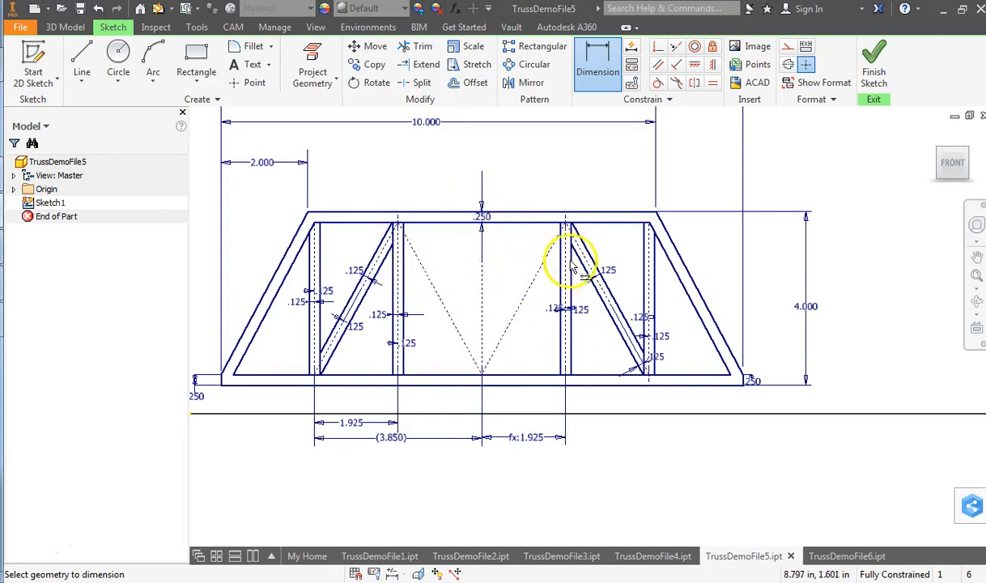
{"action": "mouse_move", "coordinate": [505, 272]}
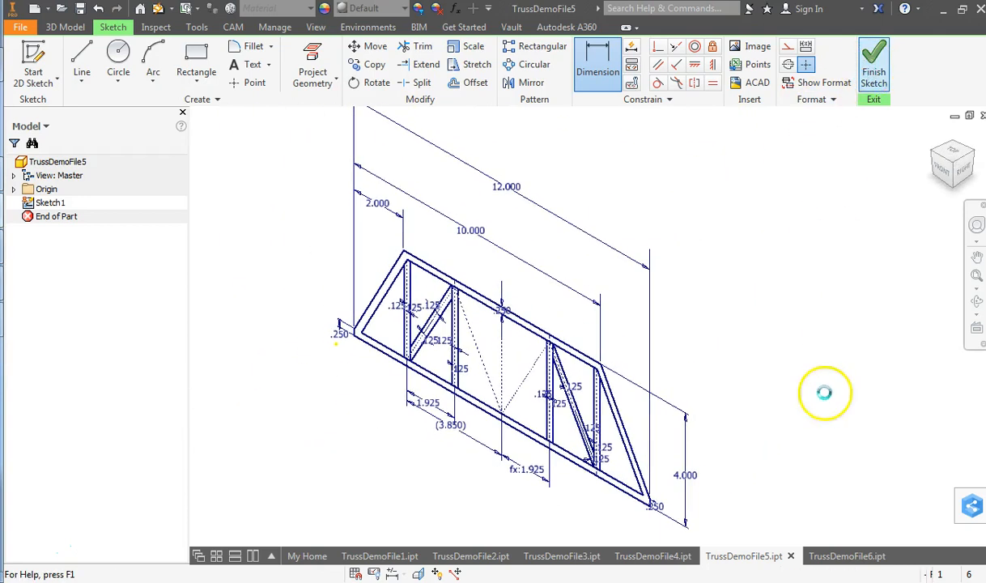
Step: Glance at TrussDemoFile6's solid truss, return to TrussDemoFile5, and start Extrude
{"action": "left_click", "coordinate": [835, 555]}
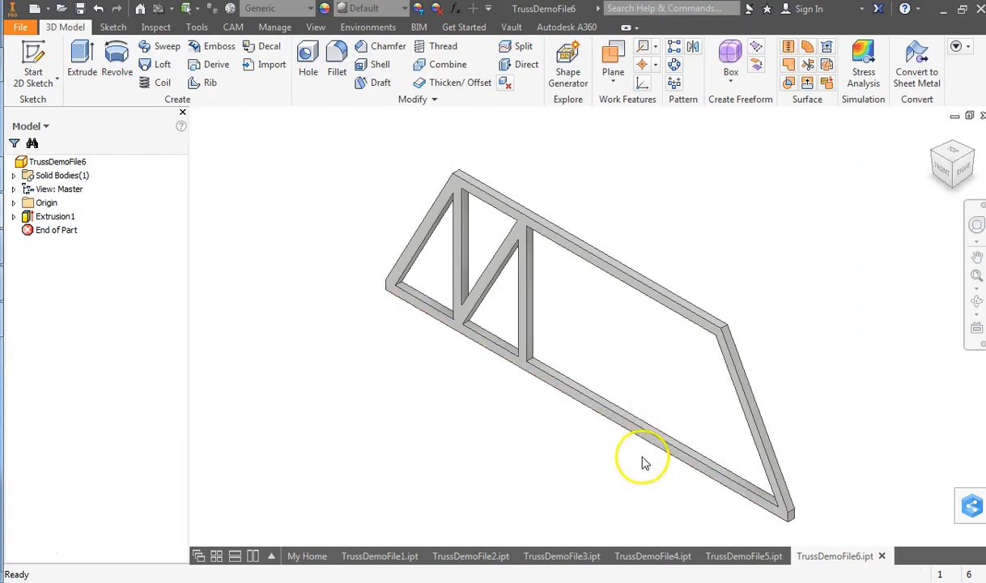
{"action": "left_click", "coordinate": [743, 556]}
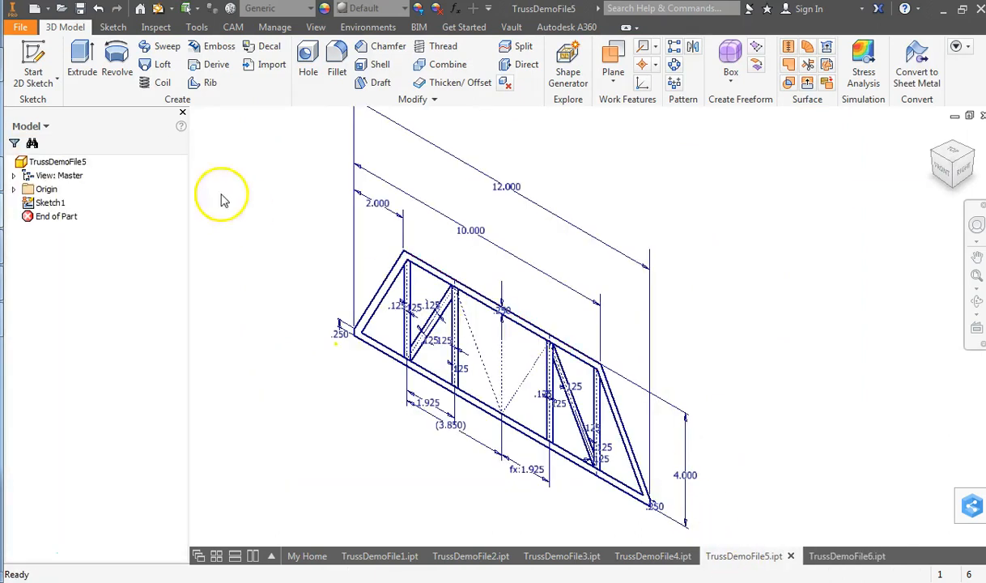
{"action": "left_click", "coordinate": [82, 61]}
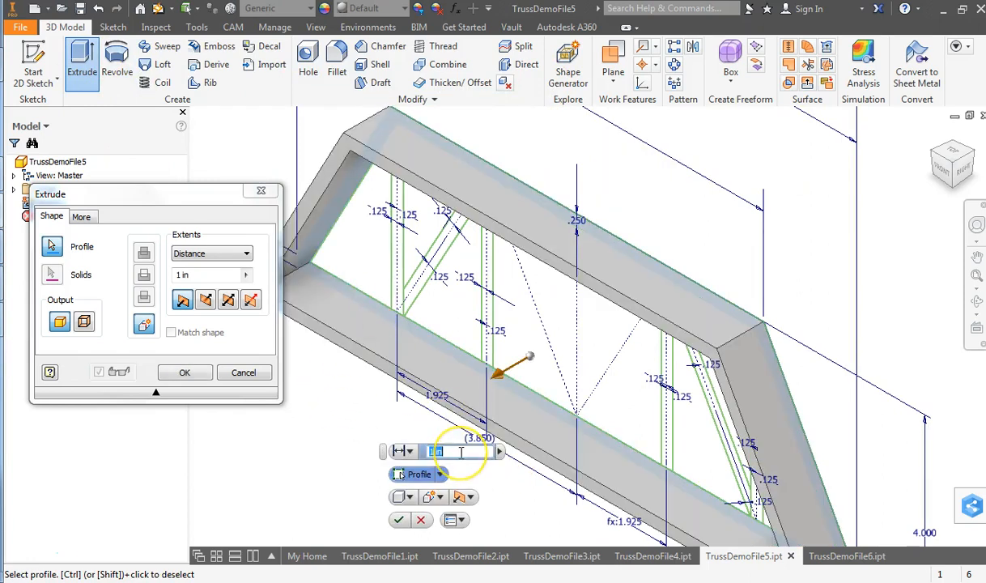
Step: Extrude the truss frame and vertical member region 5 mm and confirm
{"action": "type", "text": "5mm"}
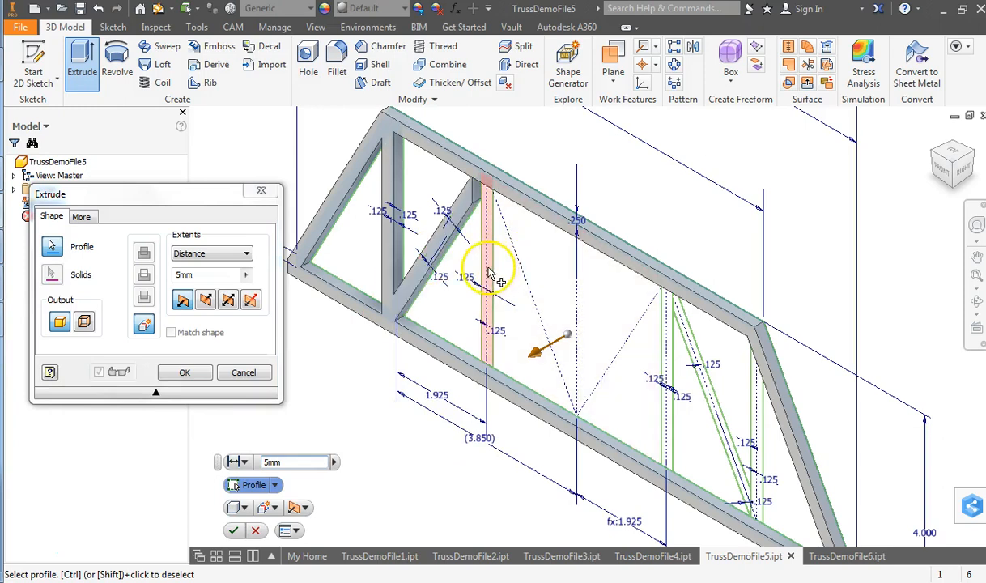
{"action": "left_click", "coordinate": [688, 336]}
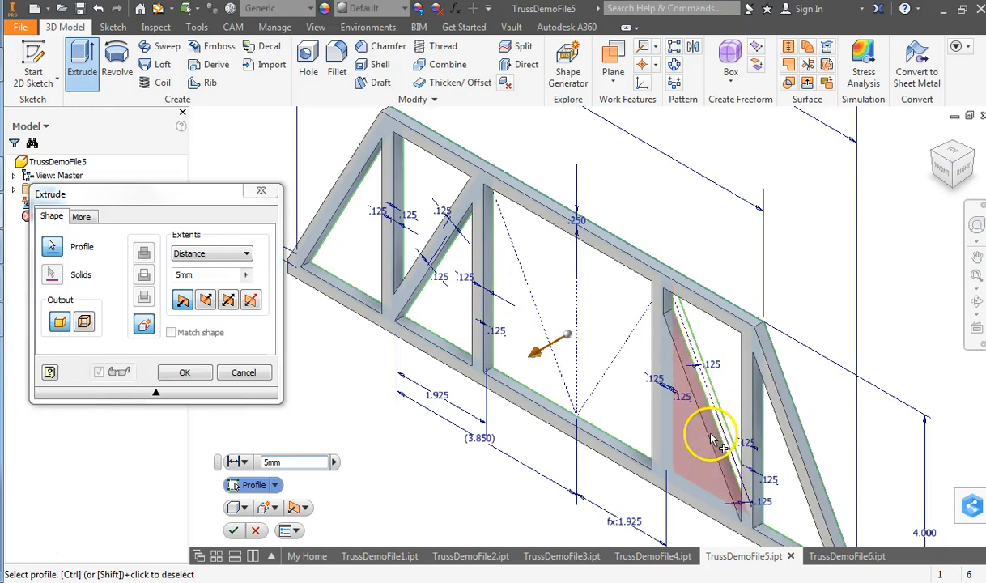
{"action": "mouse_move", "coordinate": [693, 433]}
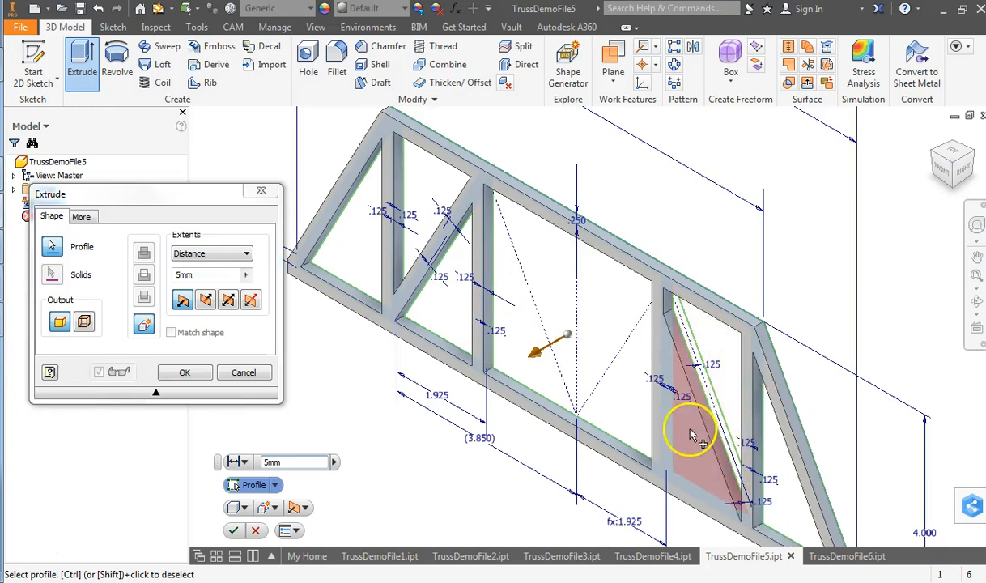
{"action": "mouse_move", "coordinate": [698, 441]}
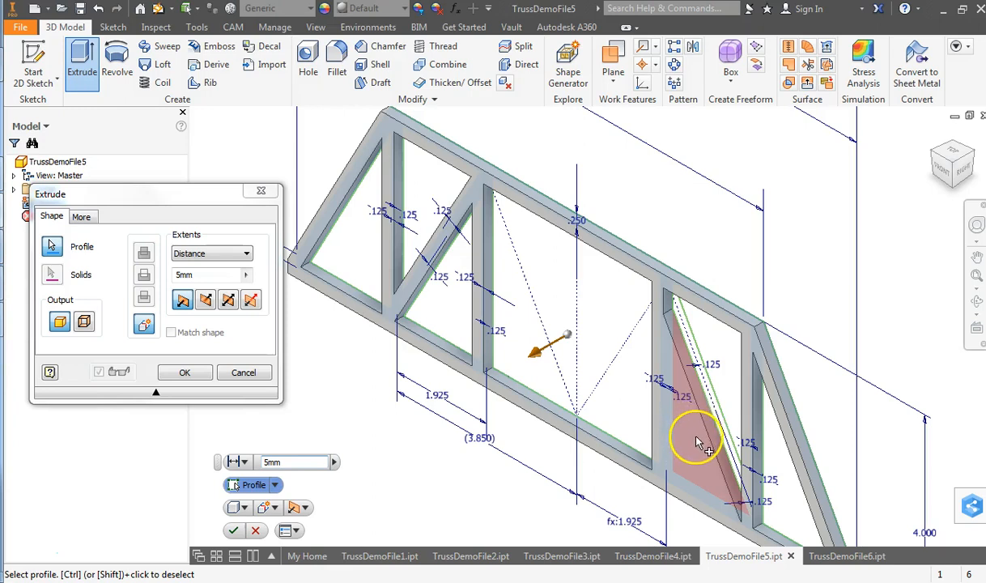
{"action": "mouse_move", "coordinate": [701, 444]}
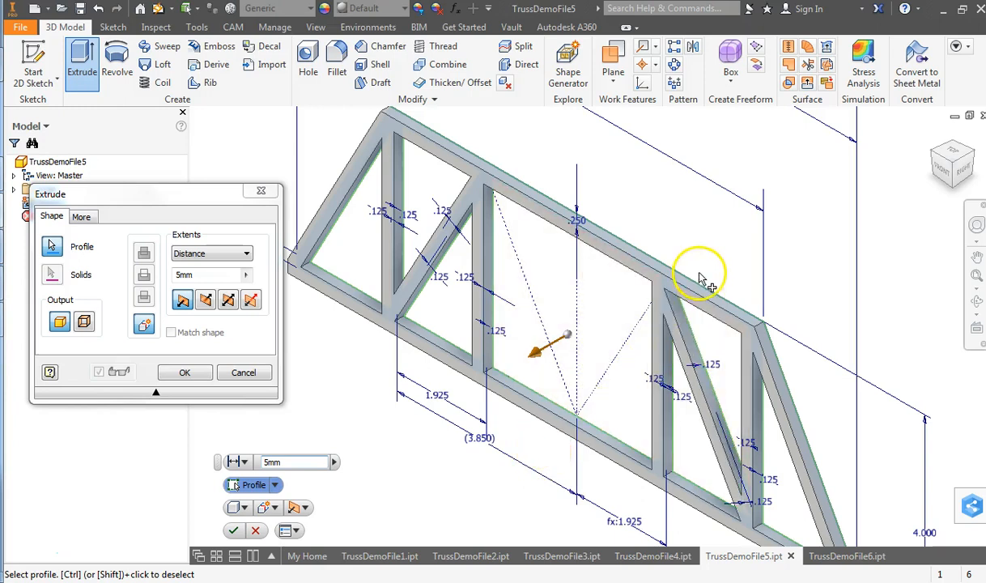
{"action": "mouse_move", "coordinate": [713, 245]}
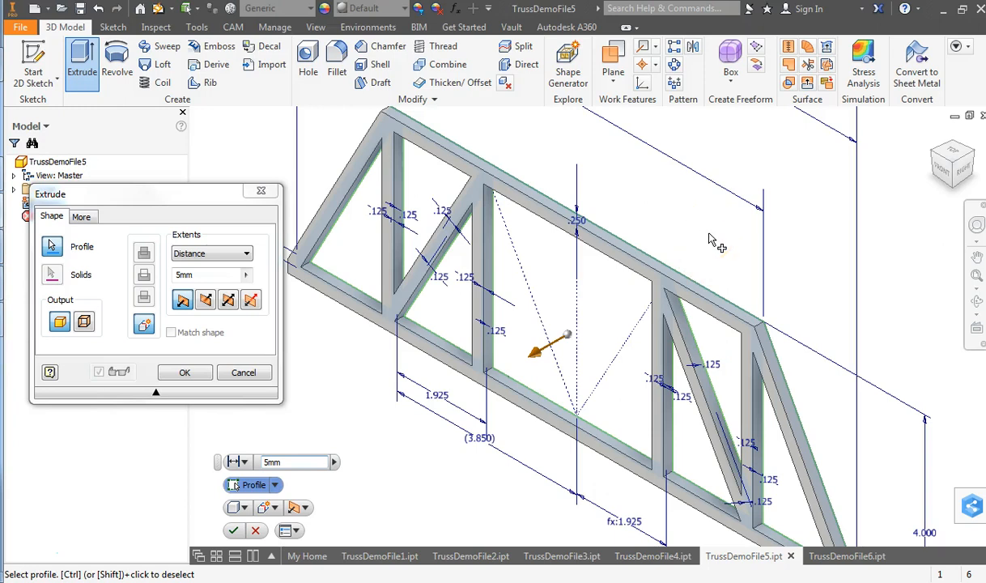
{"action": "left_click", "coordinate": [185, 372]}
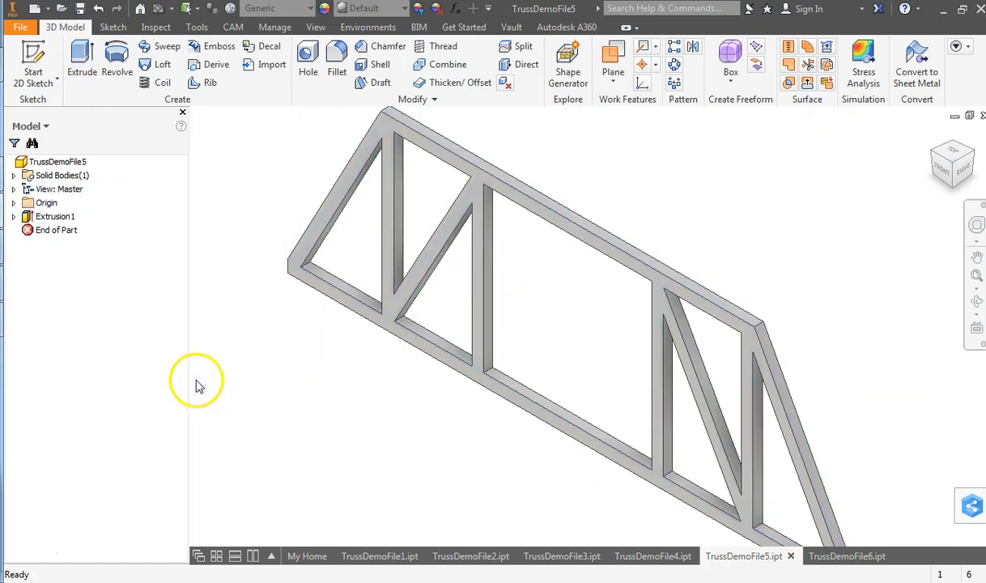